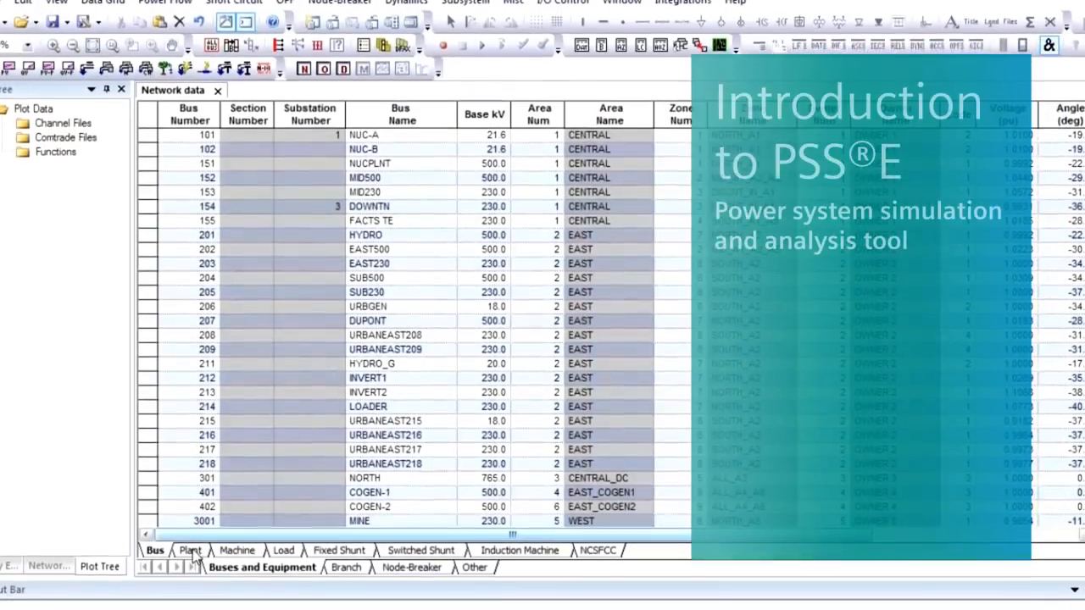
- Launch PSS®E 34 from its desktop shortcut, initializing a new empty study
click(238, 509)
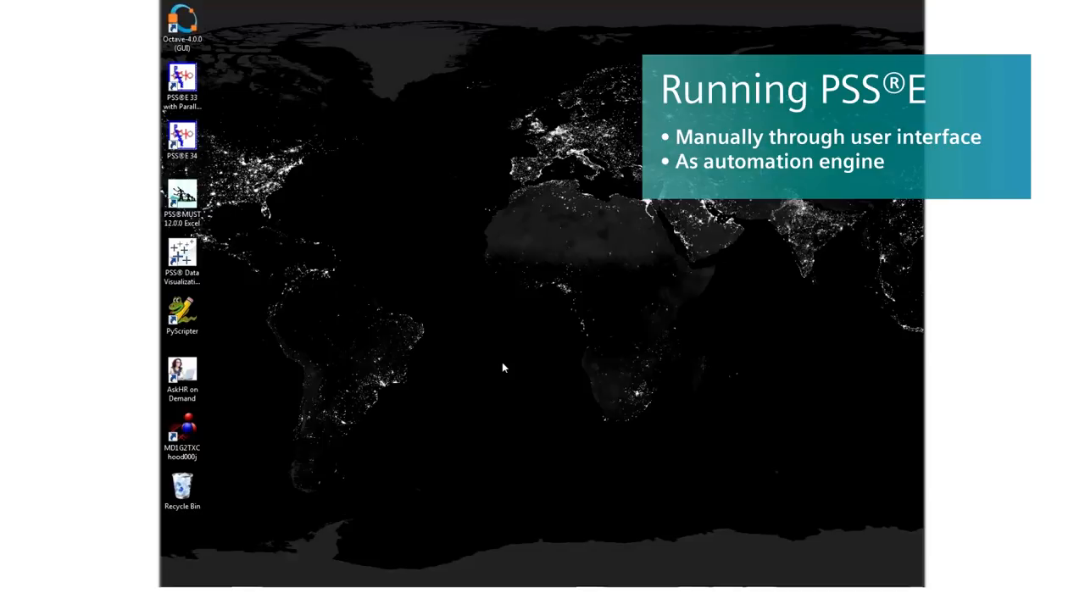
double_click(182, 135)
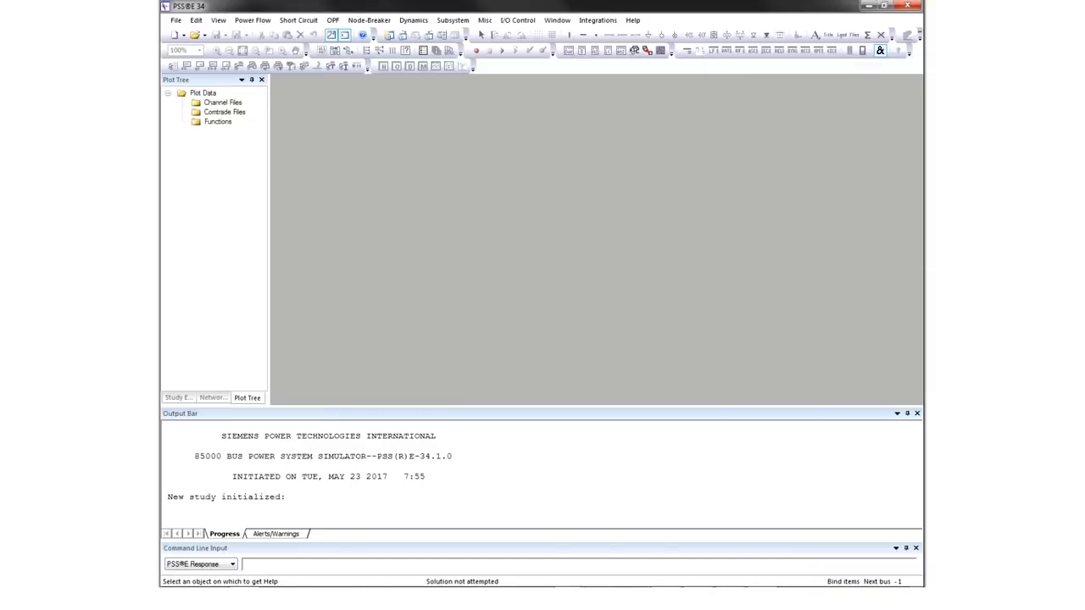
- Browse to Program Files (x86)\PTI\PSSE34\EXAMPLE in the Open dialog
click(188, 34)
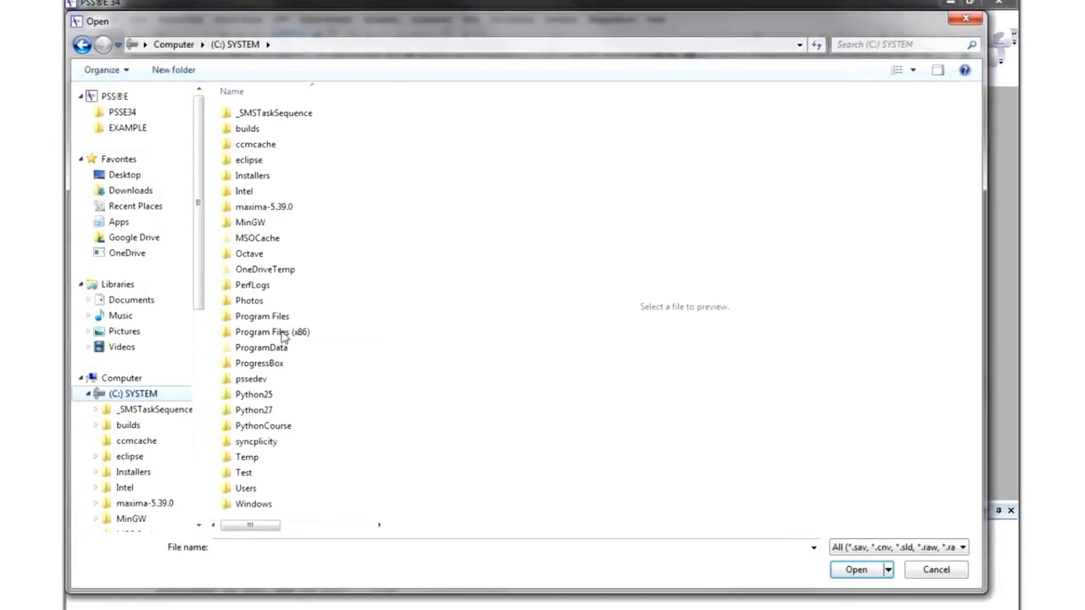
double_click(273, 330)
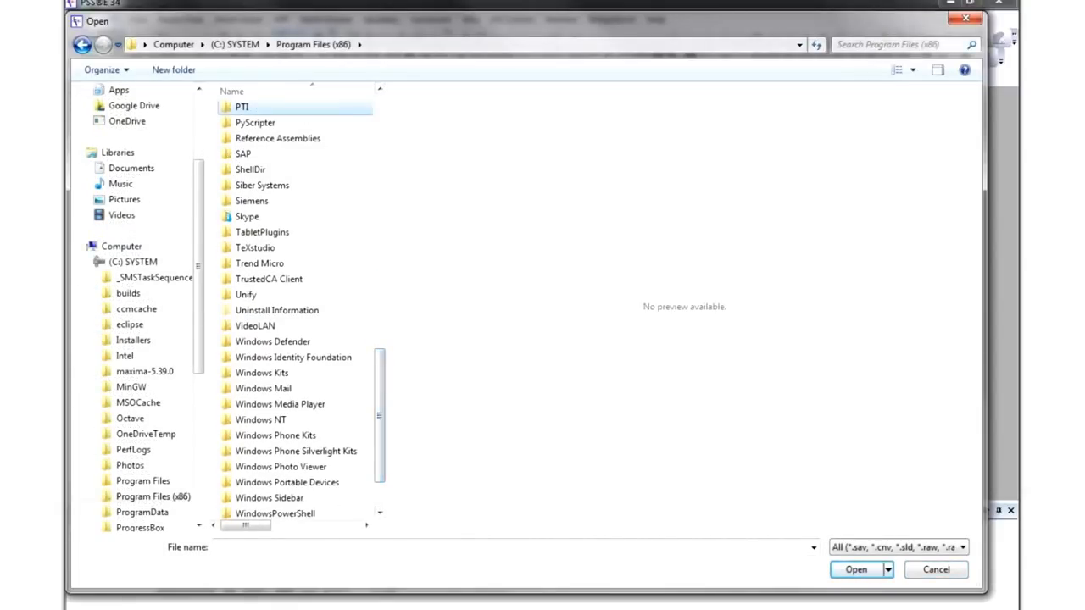
double_click(242, 105)
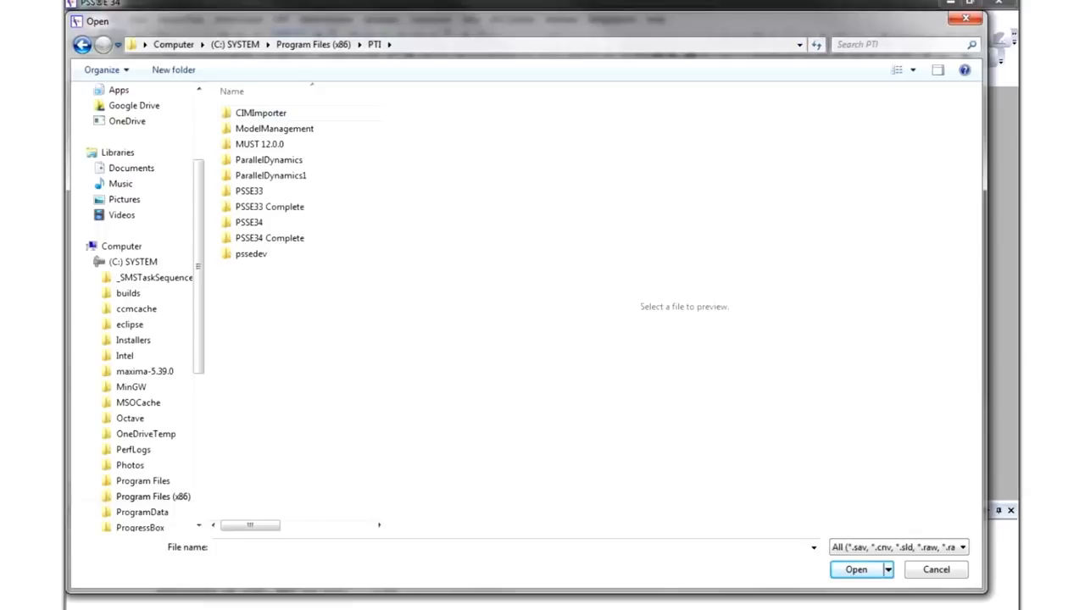
mouse_move(274, 224)
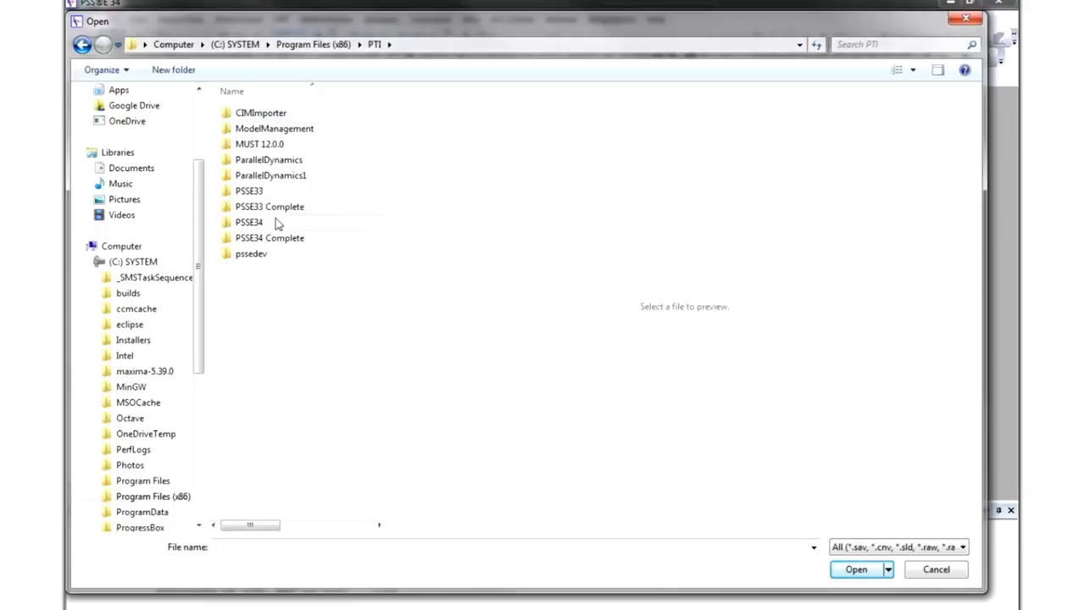
double_click(247, 223)
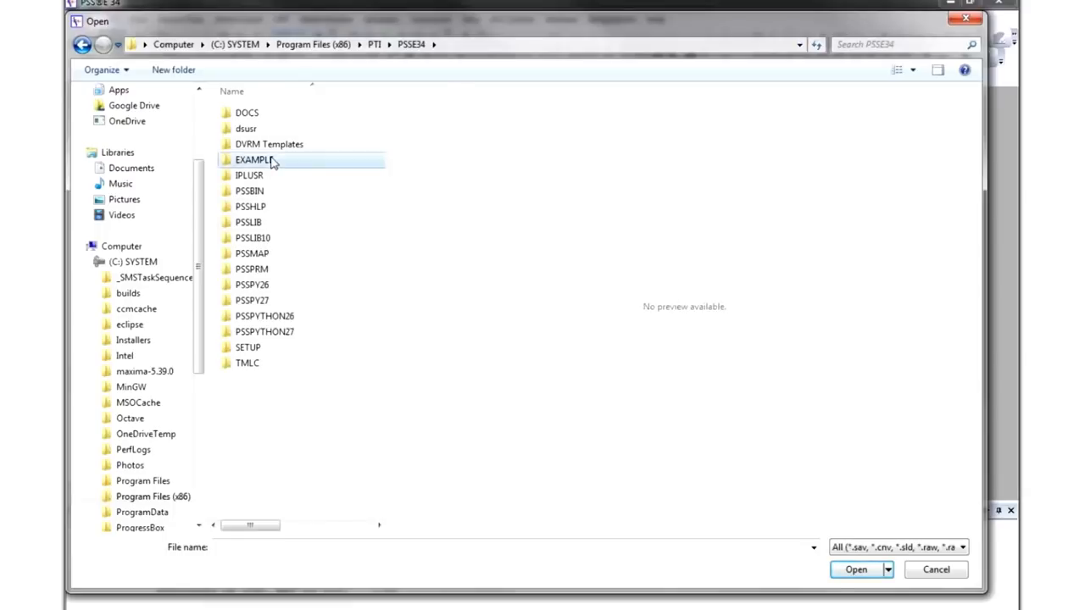
double_click(253, 160)
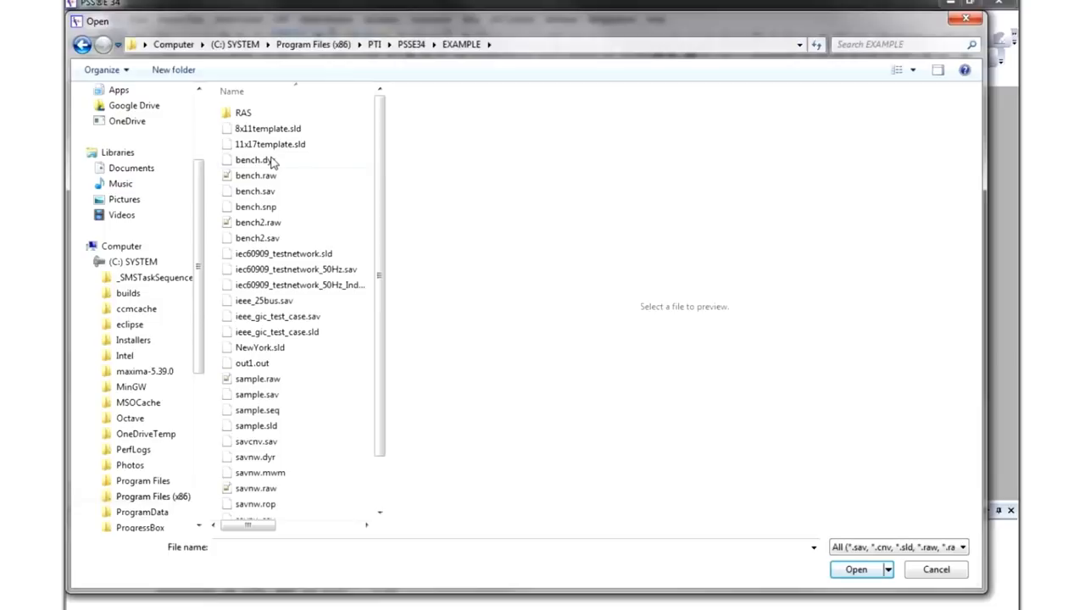
mouse_move(282, 405)
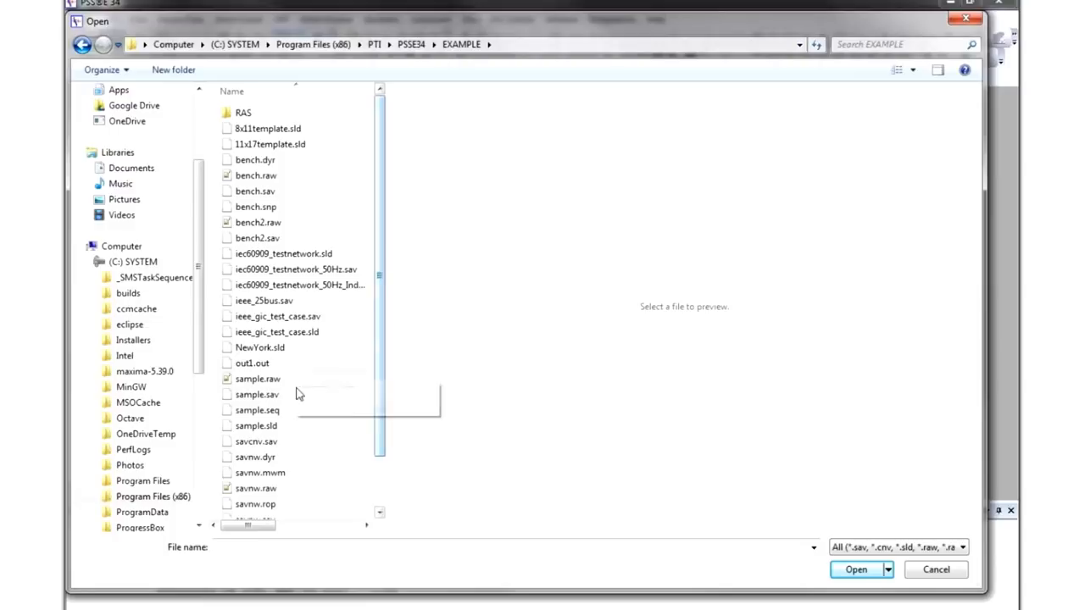
- Load the sample.sav saved case into the network spreadsheet
click(258, 394)
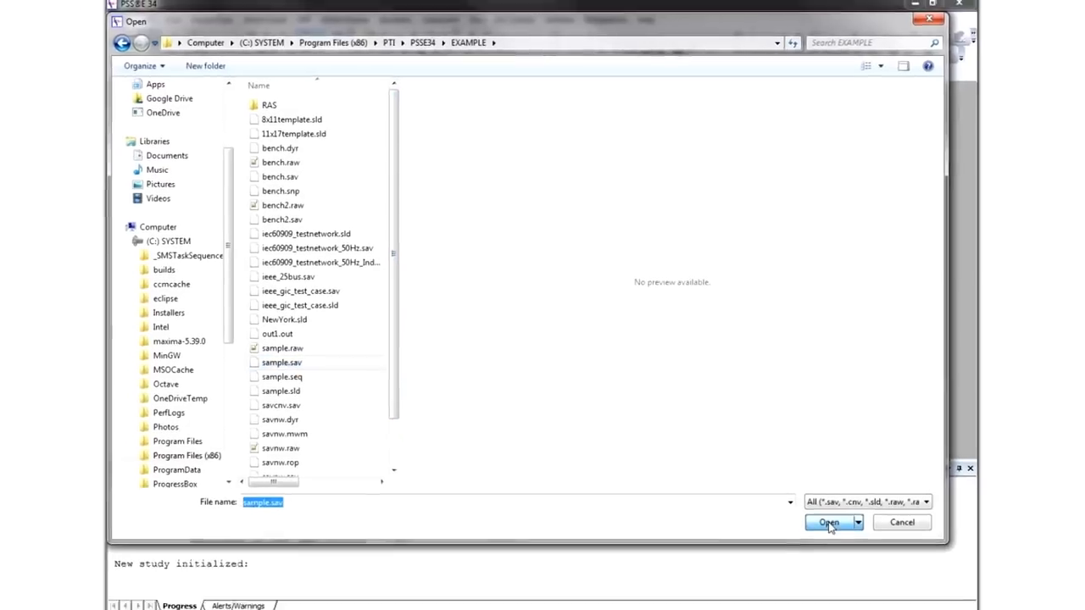
click(827, 522)
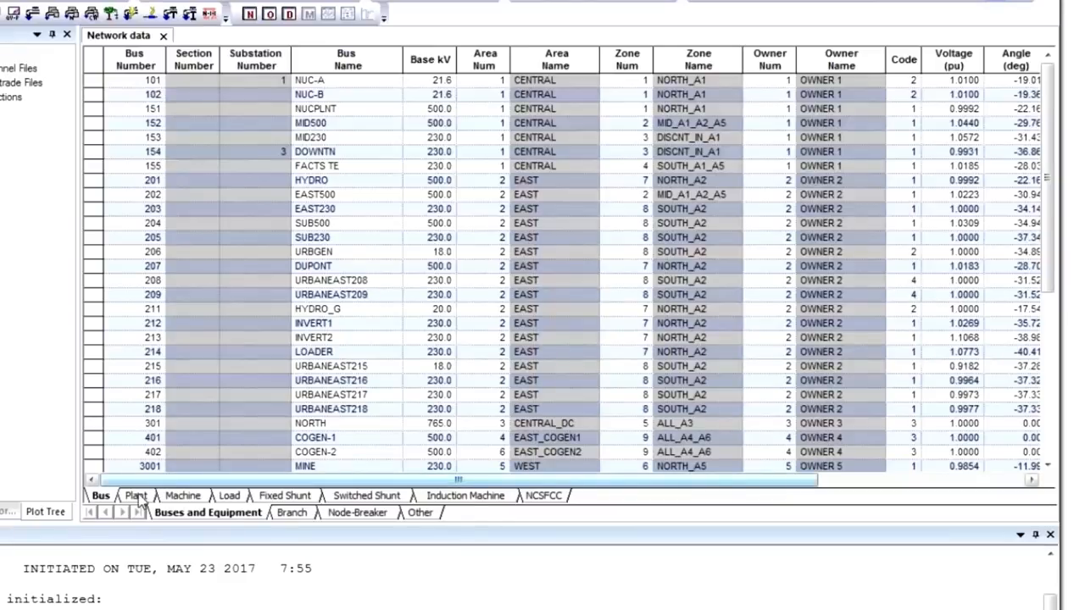
- View the Machine records, then the Load records of the network data
click(183, 495)
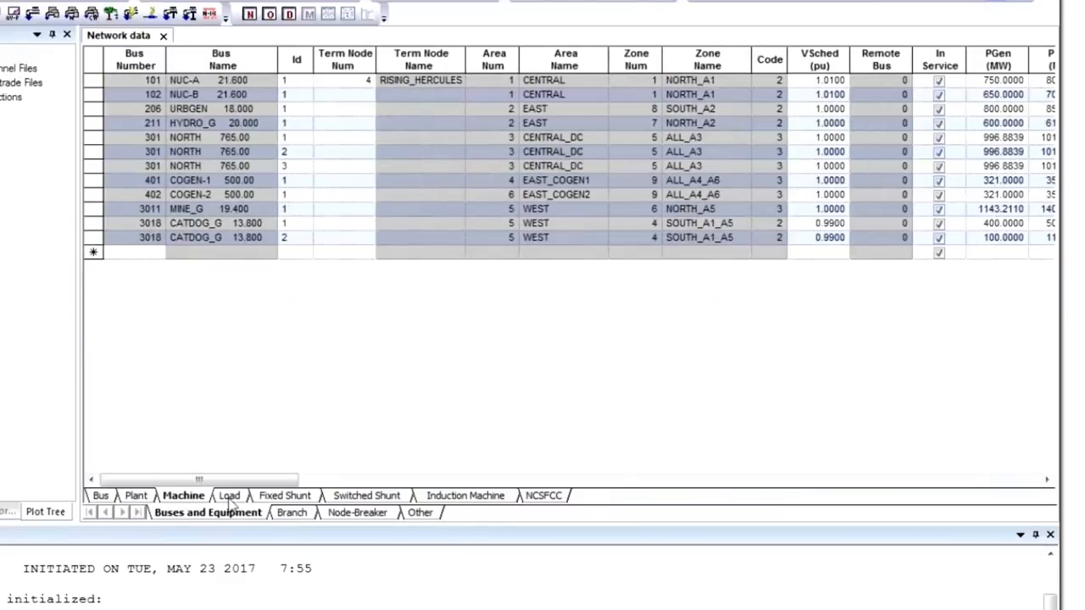
click(229, 495)
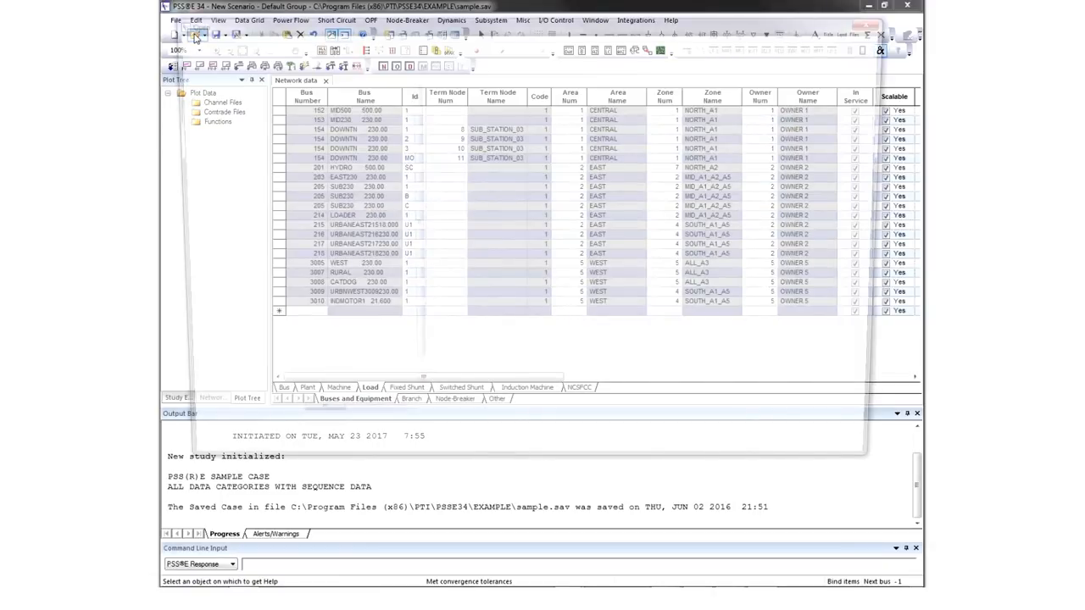
- Load the sample.sld one-line diagram from the EXAMPLE folder
click(190, 34)
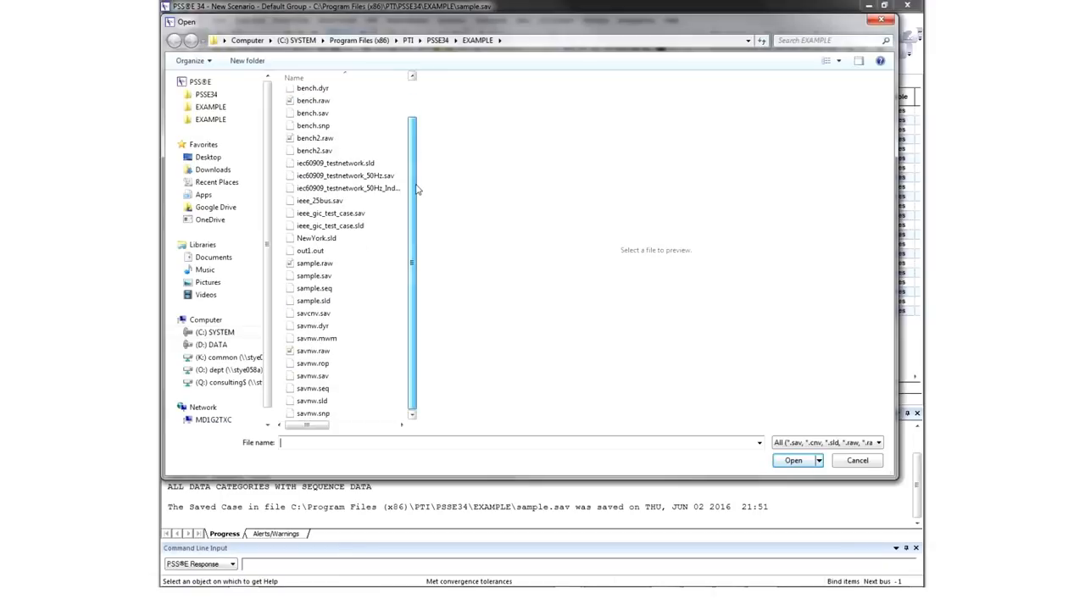
click(794, 461)
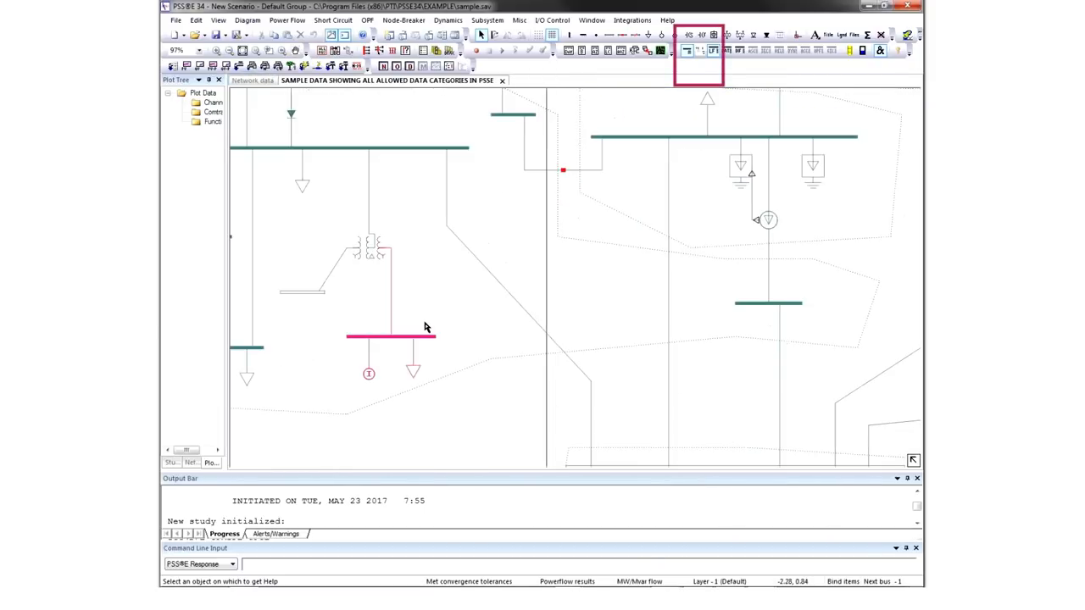
- Show bus numbers and names on the diagram and confirm the Diagram Properties
click(699, 51)
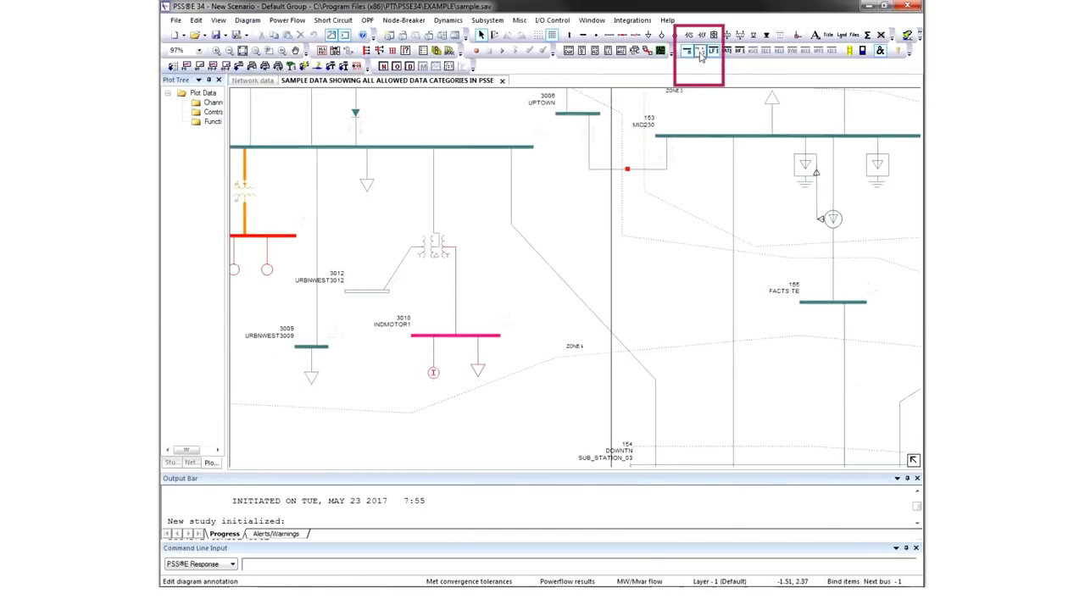
click(698, 50)
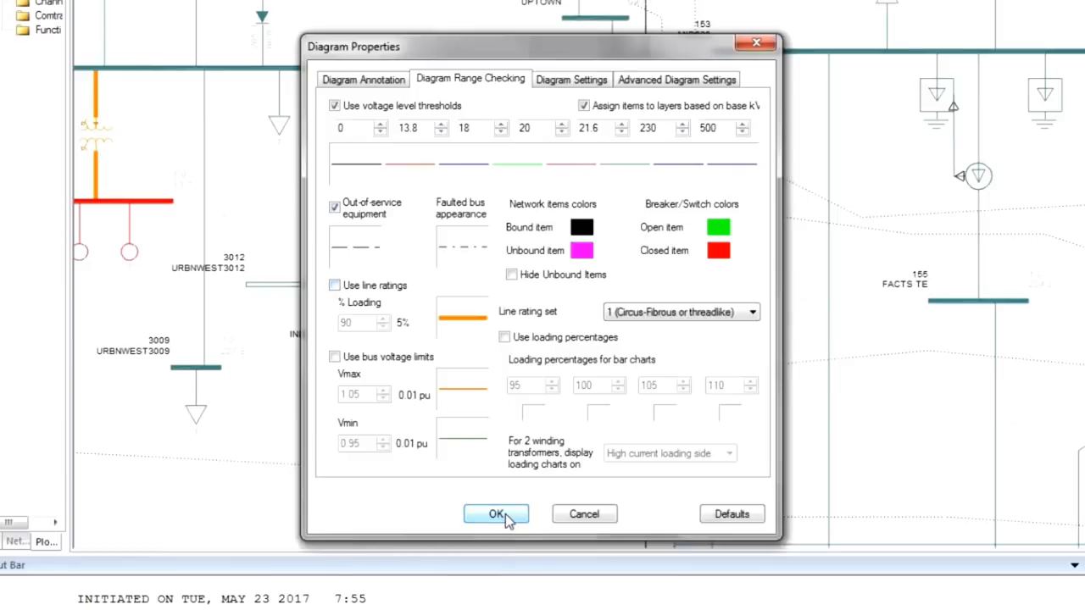
click(495, 515)
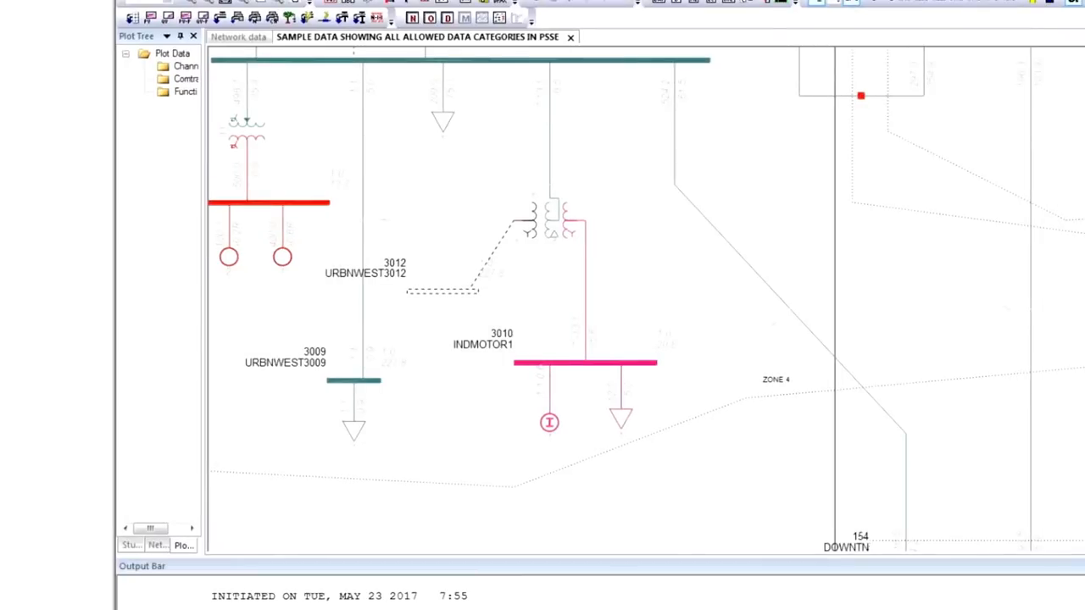
mouse_move(614, 156)
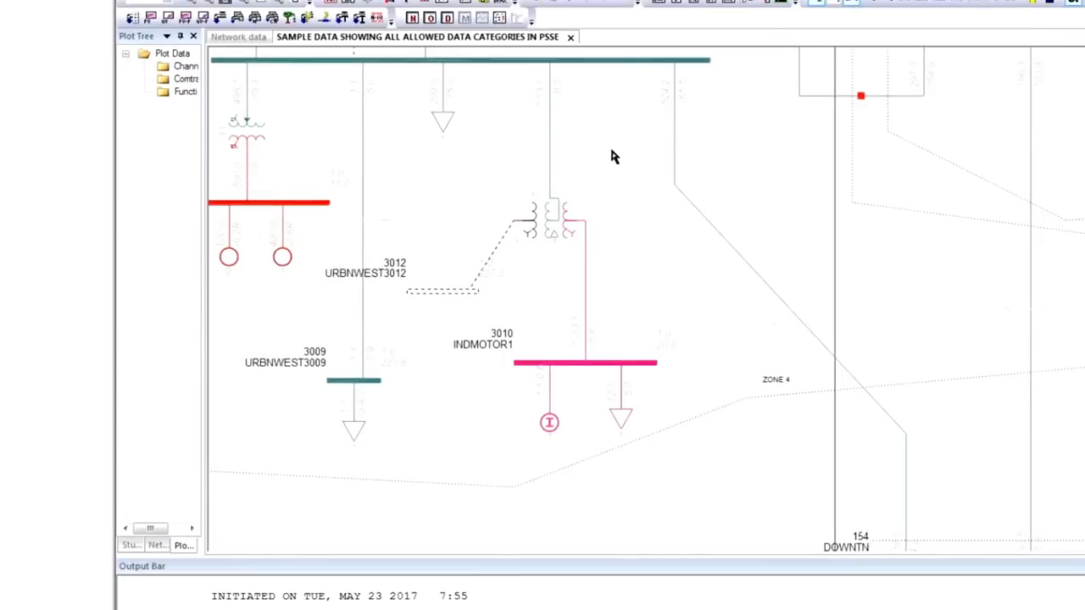
mouse_move(500, 251)
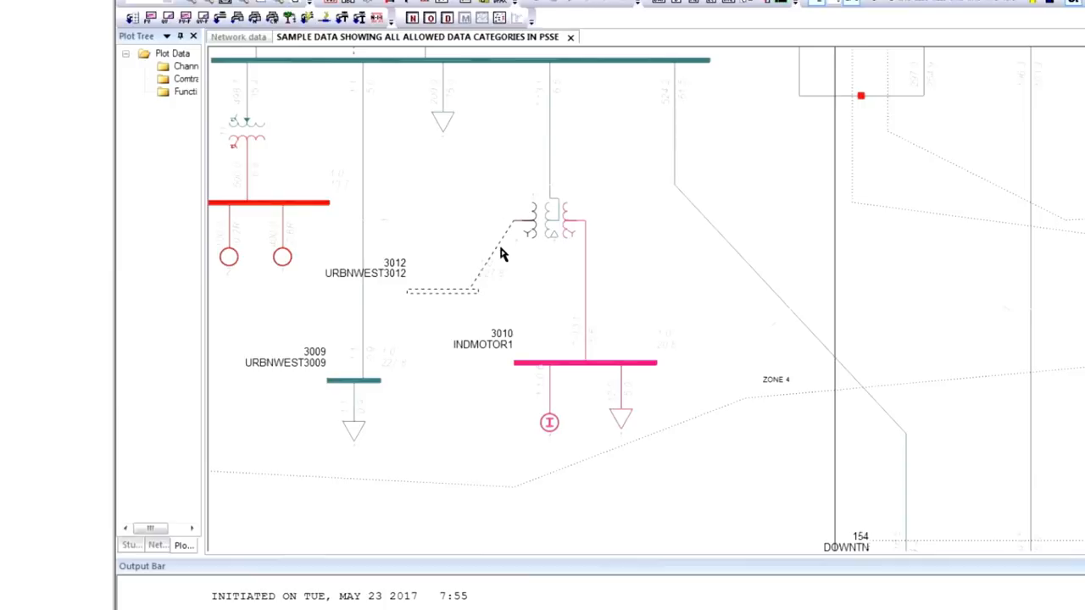
mouse_move(556, 415)
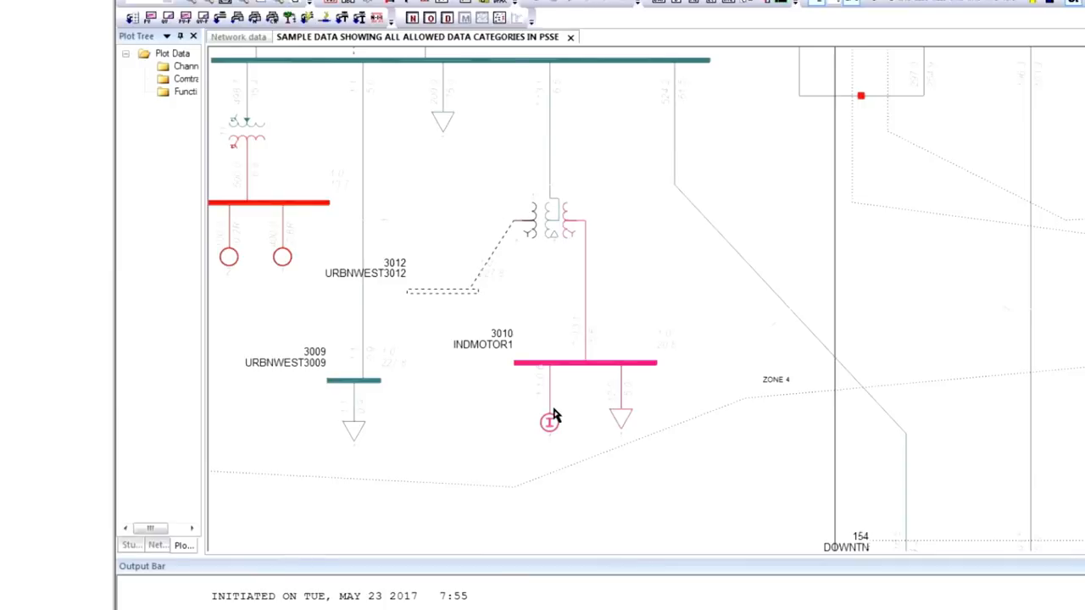
mouse_move(536, 449)
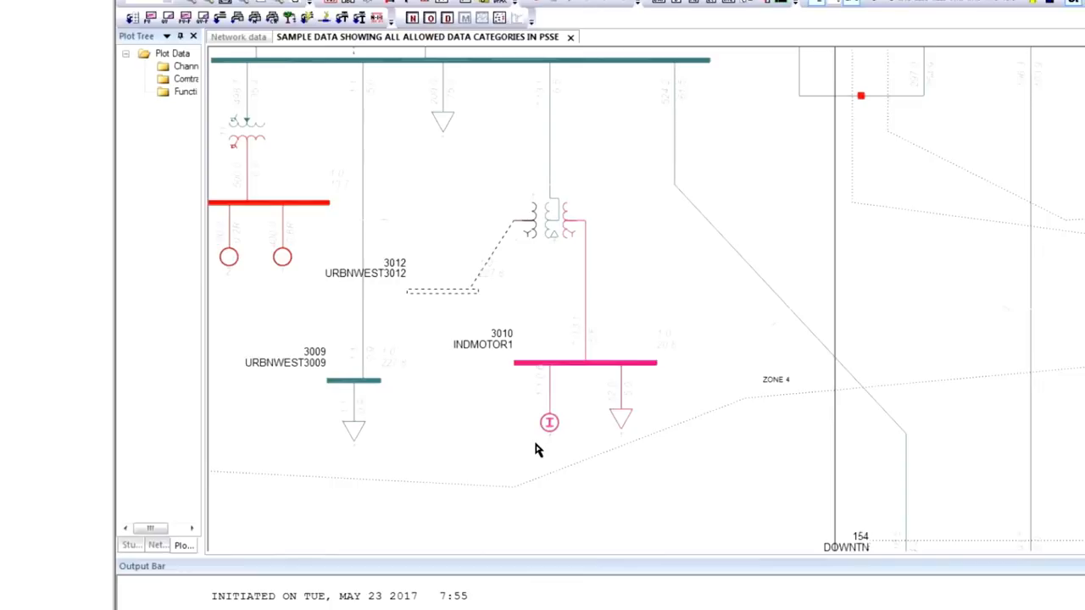
mouse_move(401, 427)
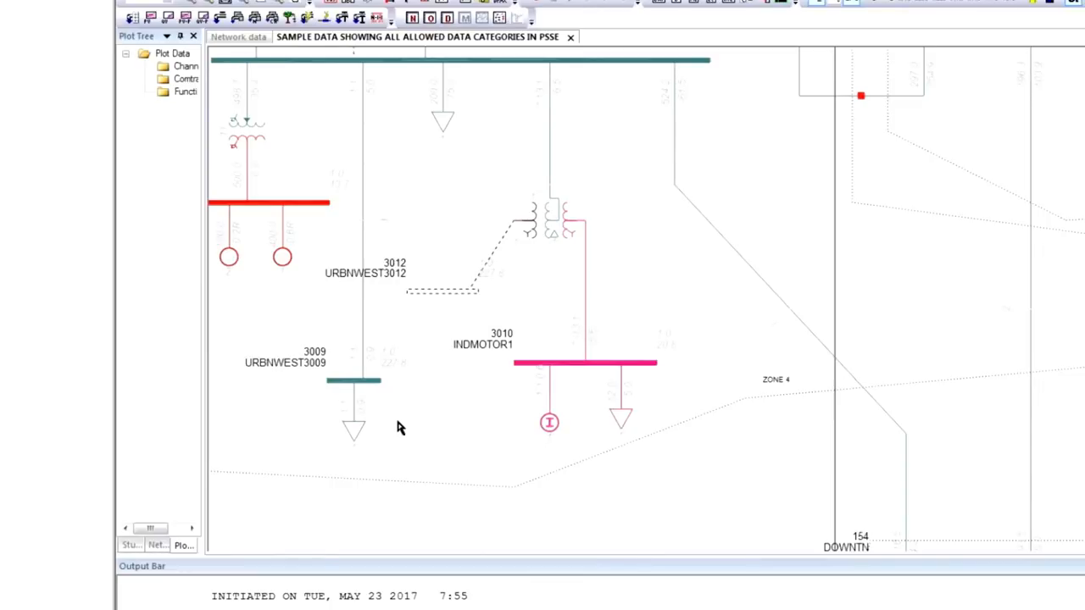
mouse_move(291, 270)
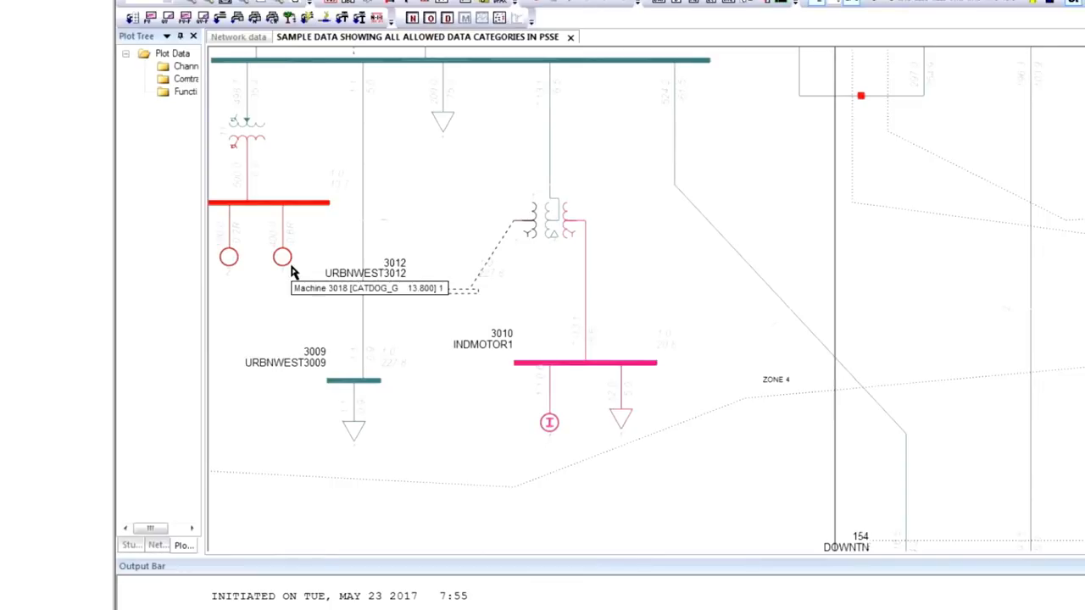
mouse_move(273, 258)
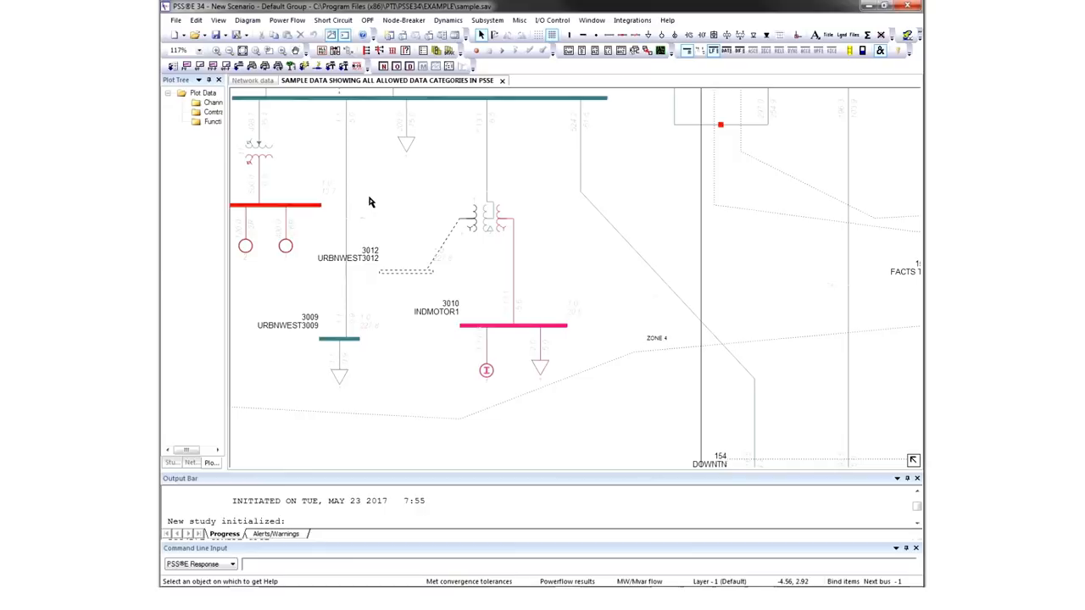
mouse_move(502, 157)
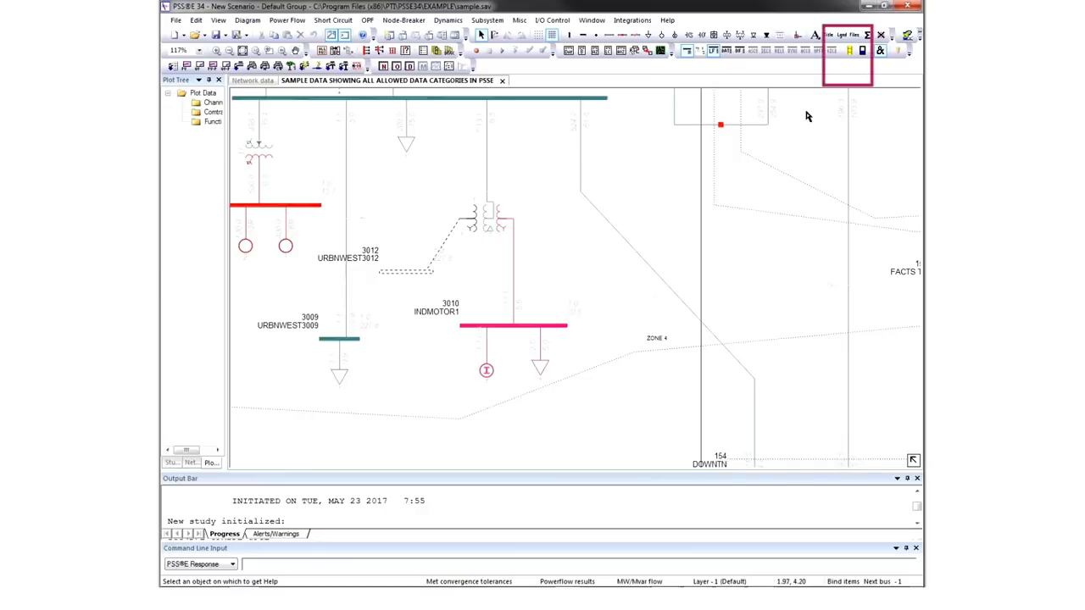
- Display loading bar charts with percentages on the diagram's branches and machines
click(847, 49)
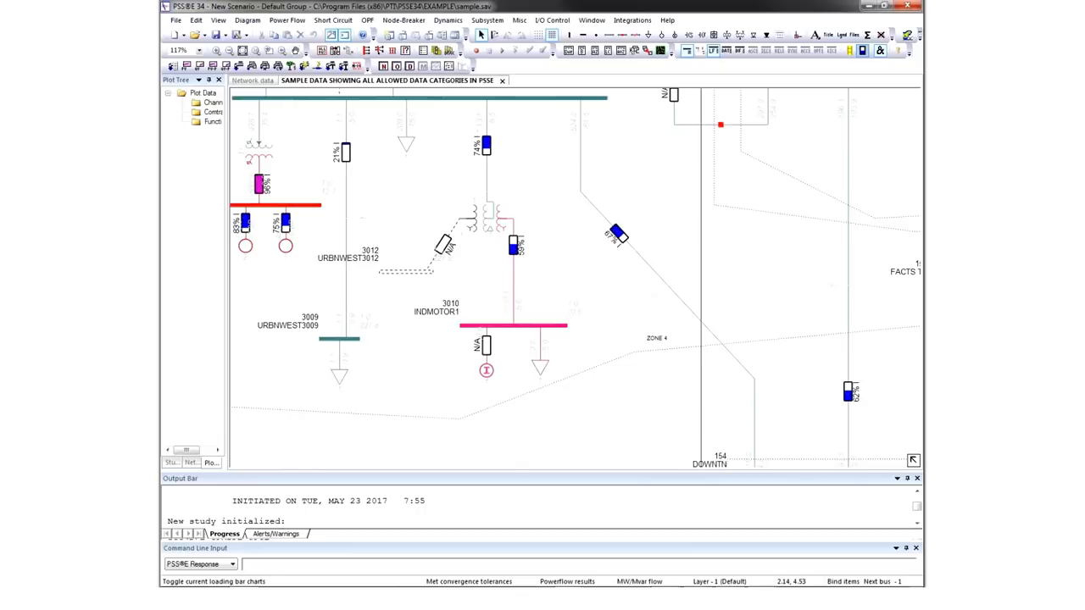
mouse_move(668, 193)
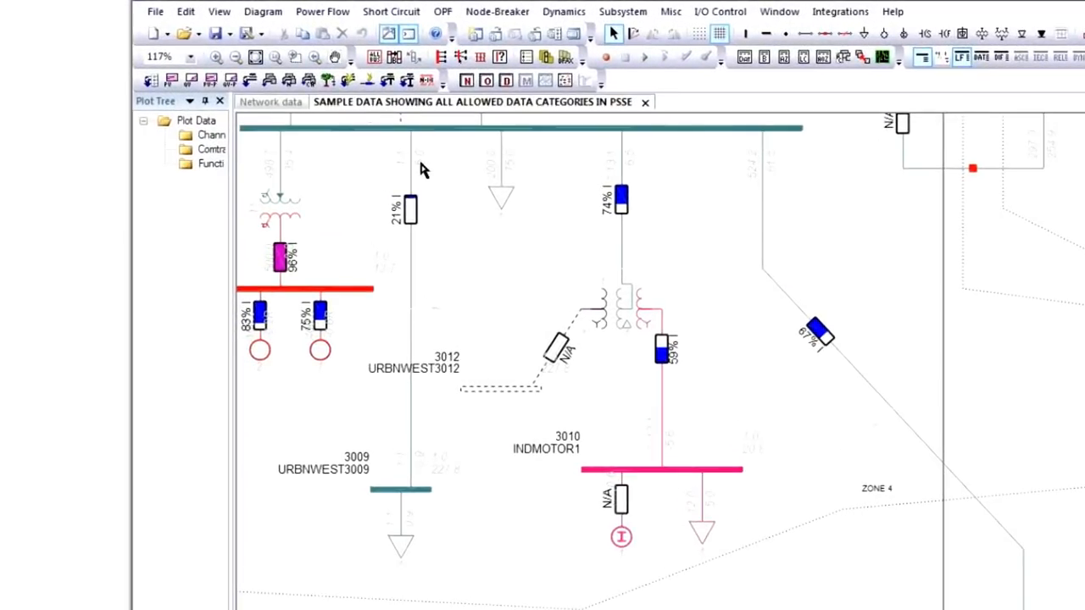
mouse_move(367, 112)
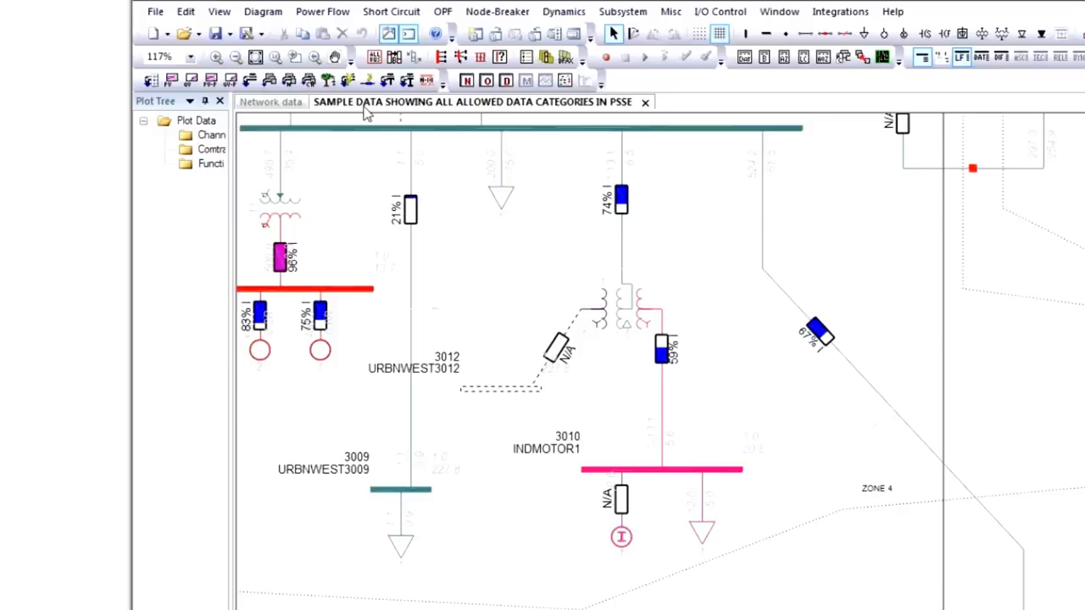
mouse_move(251, 81)
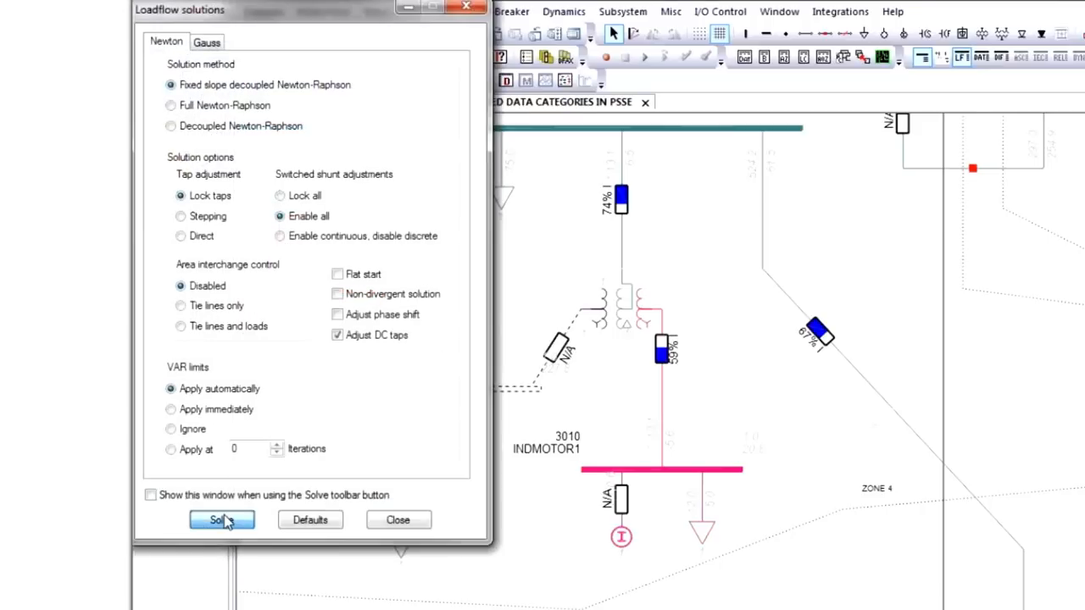
- Solve the Newton power flow and close the Loadflow solutions dialog
click(221, 518)
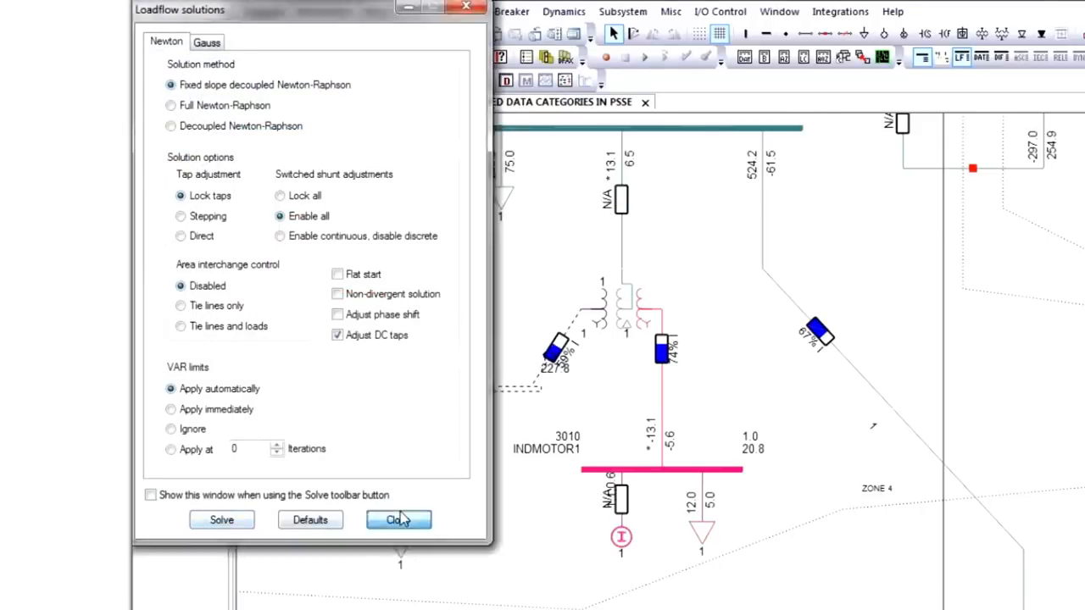
click(399, 519)
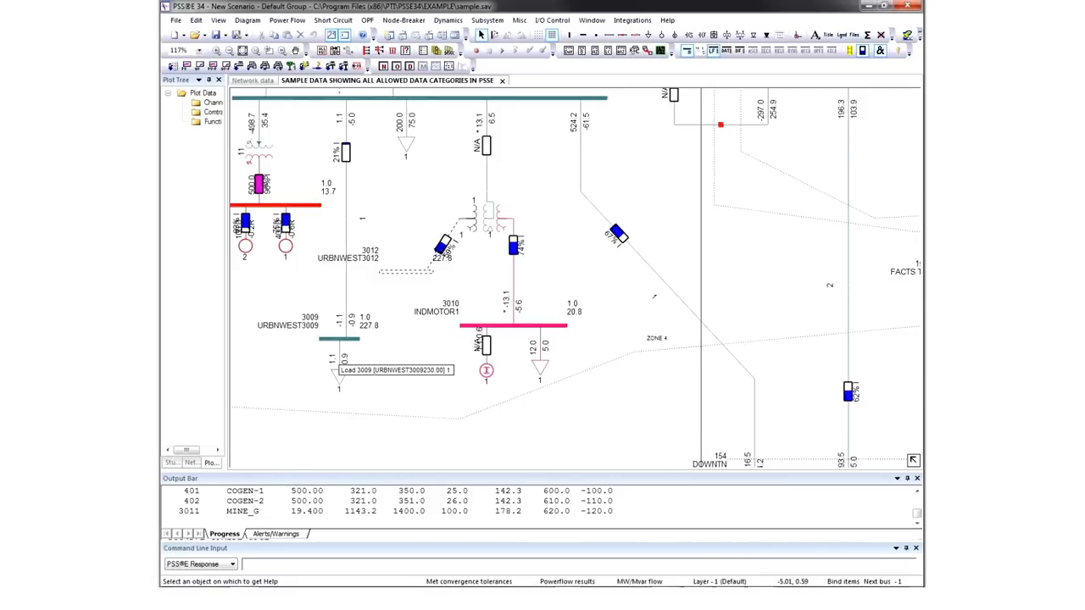
mouse_move(646, 173)
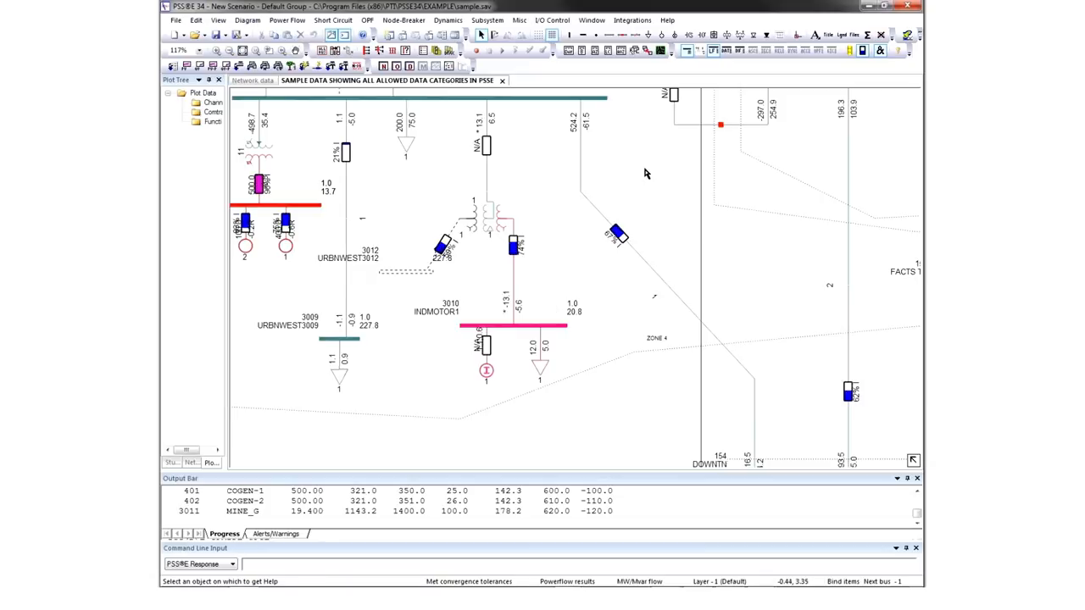
mouse_move(587, 133)
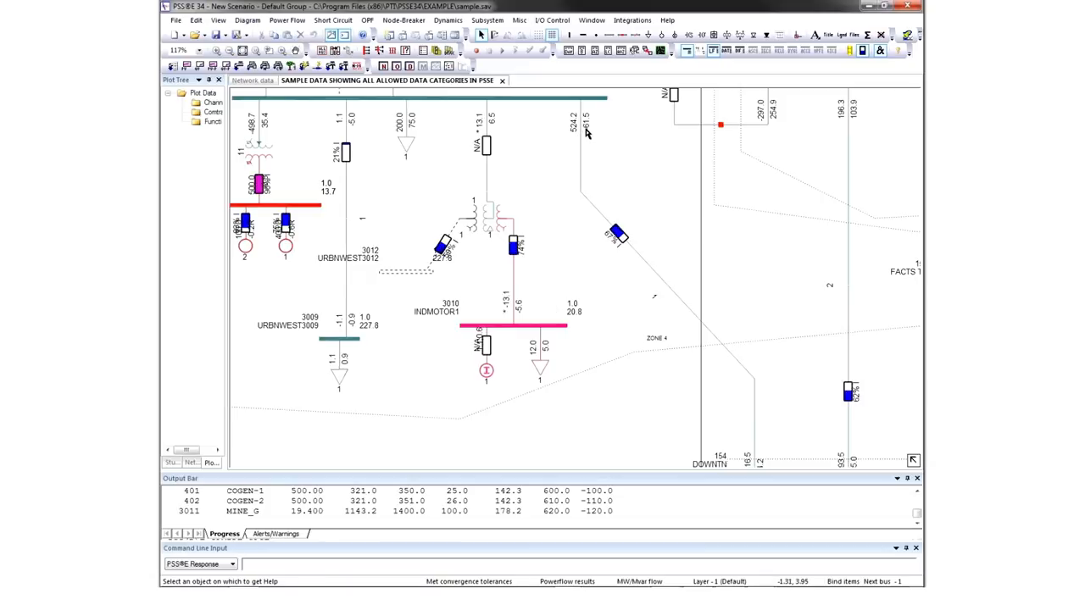
mouse_move(464, 110)
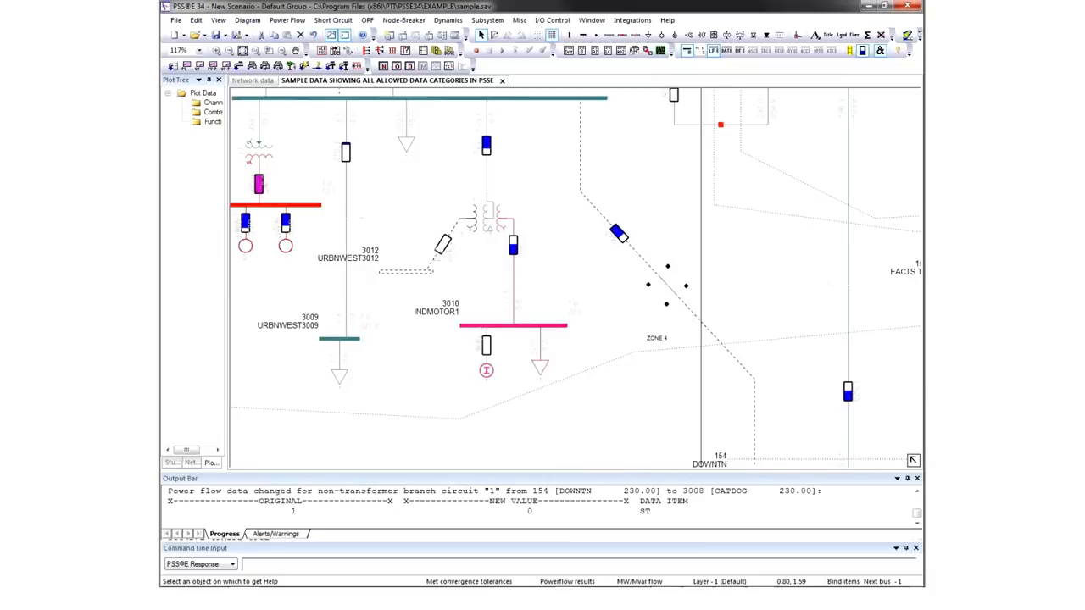
mouse_move(364, 129)
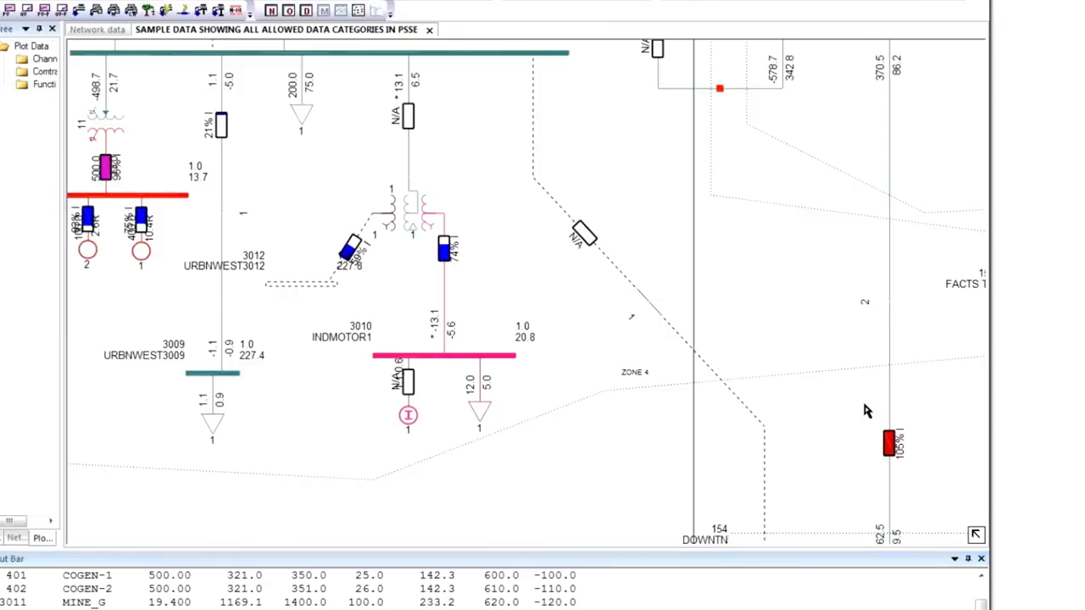
mouse_move(868, 412)
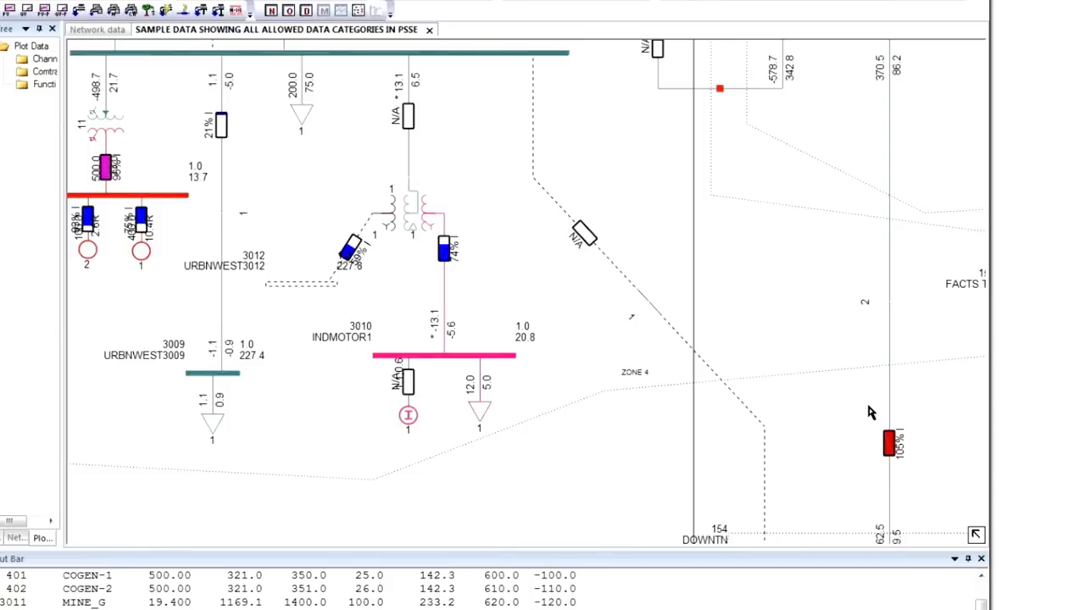
mouse_move(743, 393)
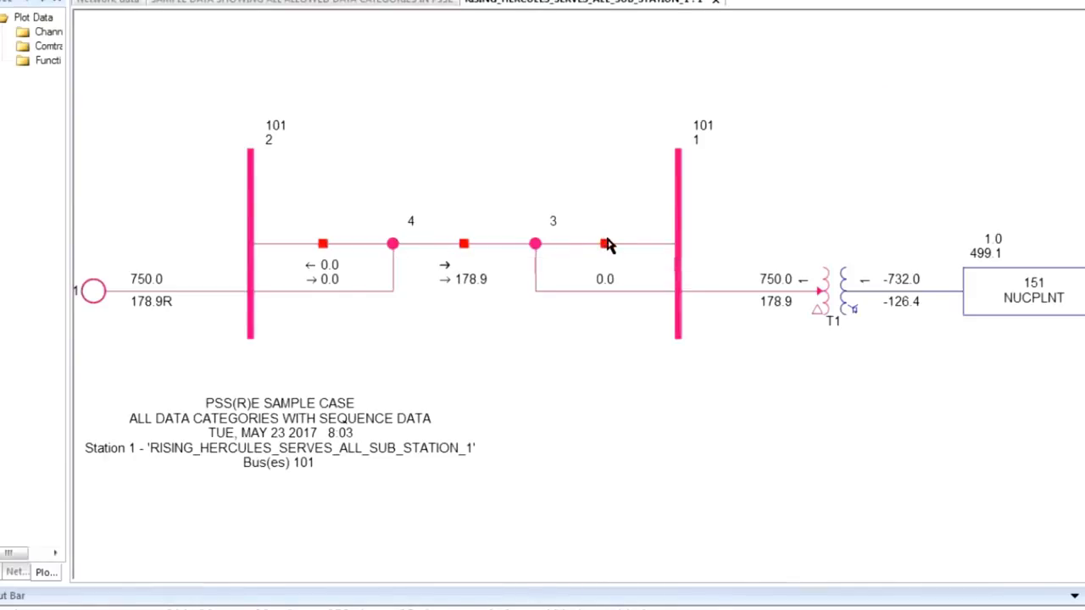
- Trip the breaker feeding node 1 in substation 1, then start the Configuration Builder
click(603, 244)
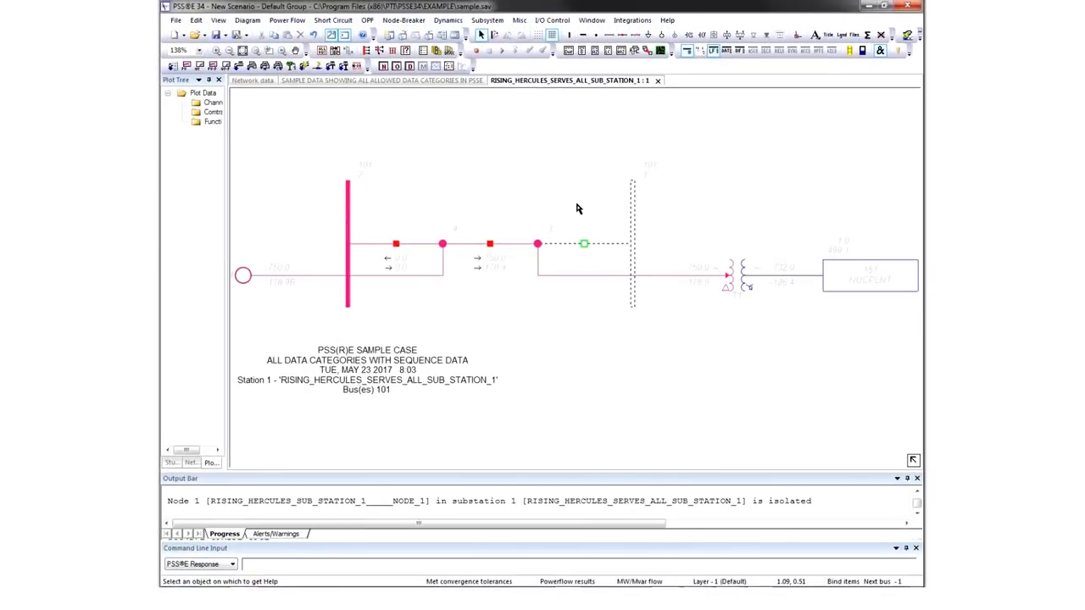
click(403, 21)
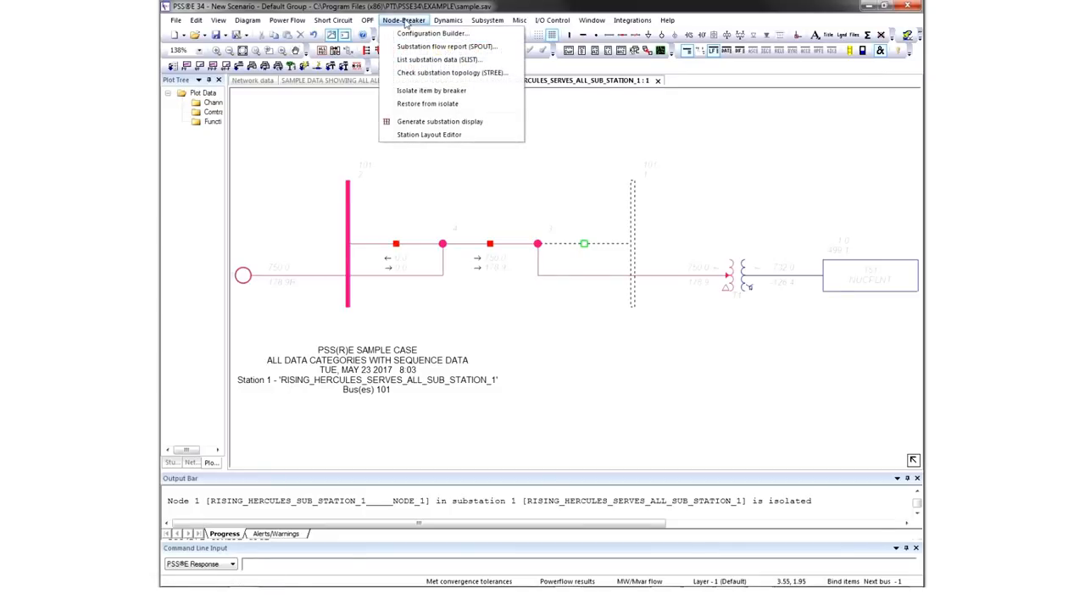
mouse_move(433, 59)
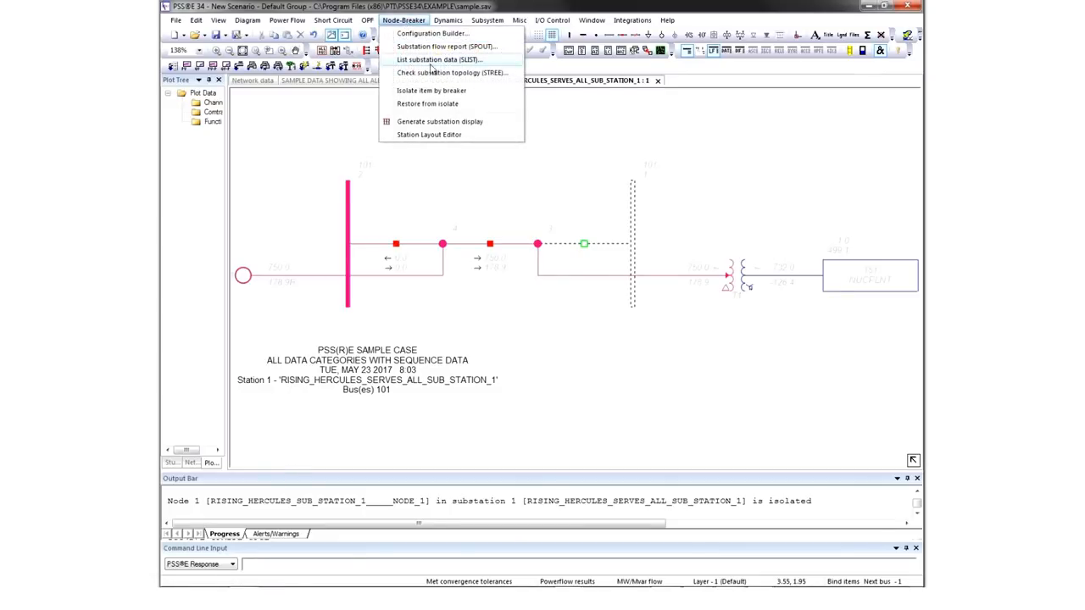
mouse_move(431, 91)
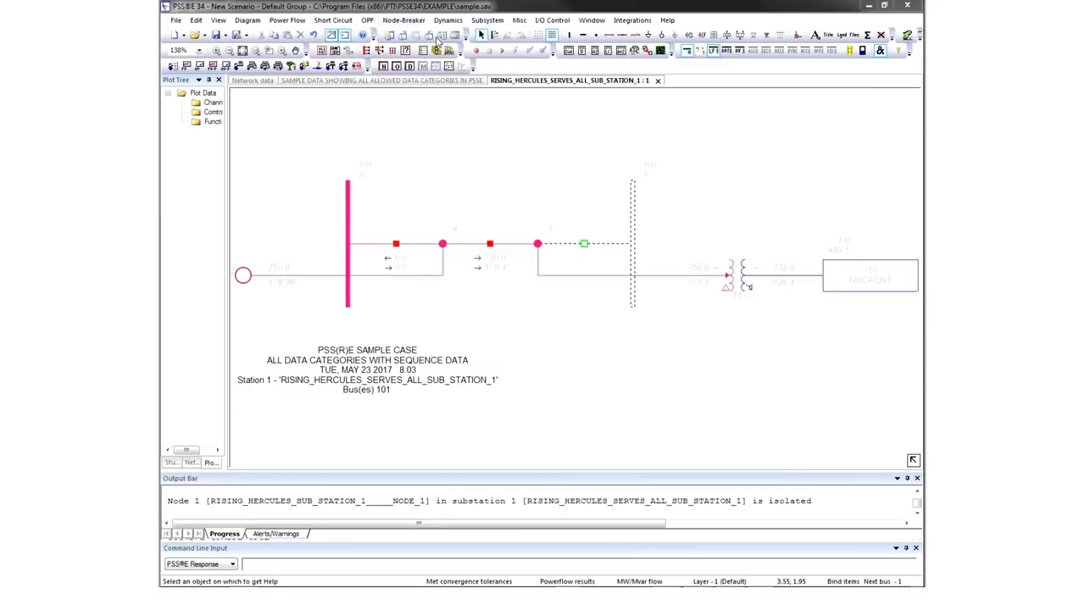
click(438, 34)
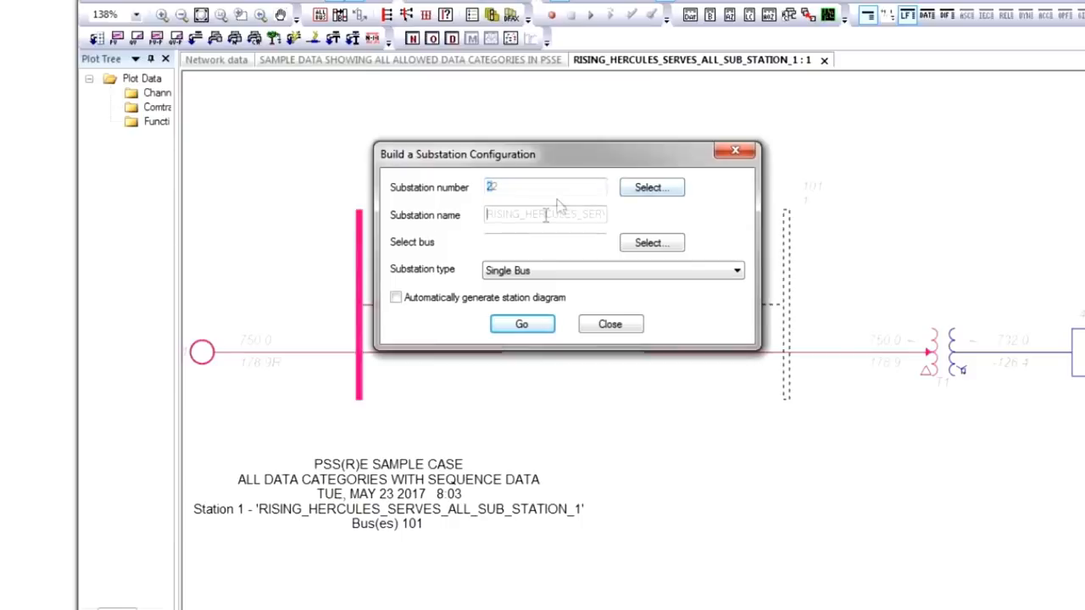
- Name the substation Test on bus 3011 as Breaker and a Half with automatic diagram generation
text(Test)
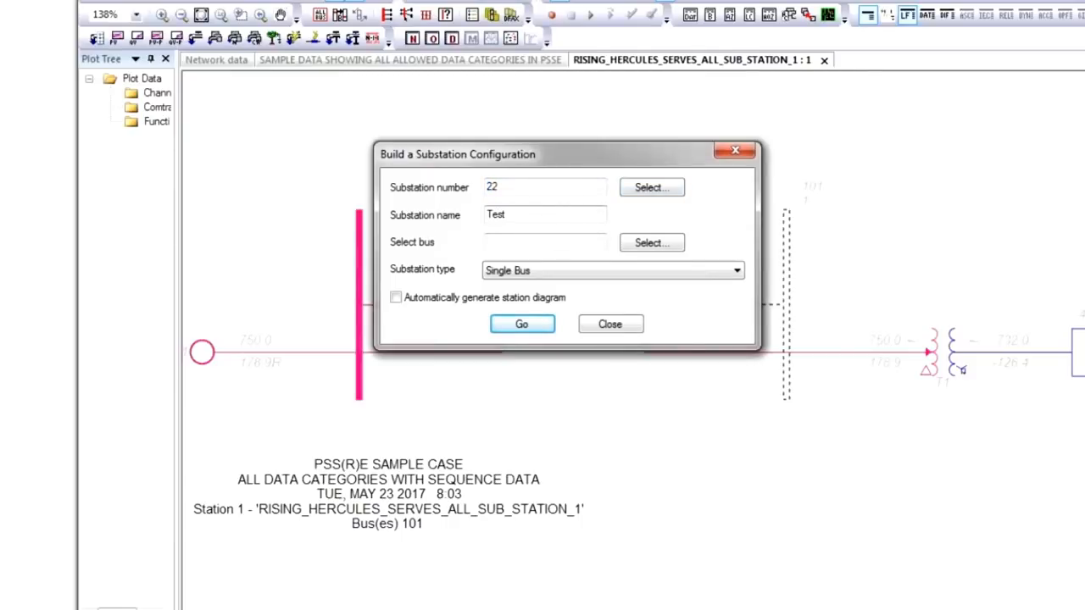
click(651, 242)
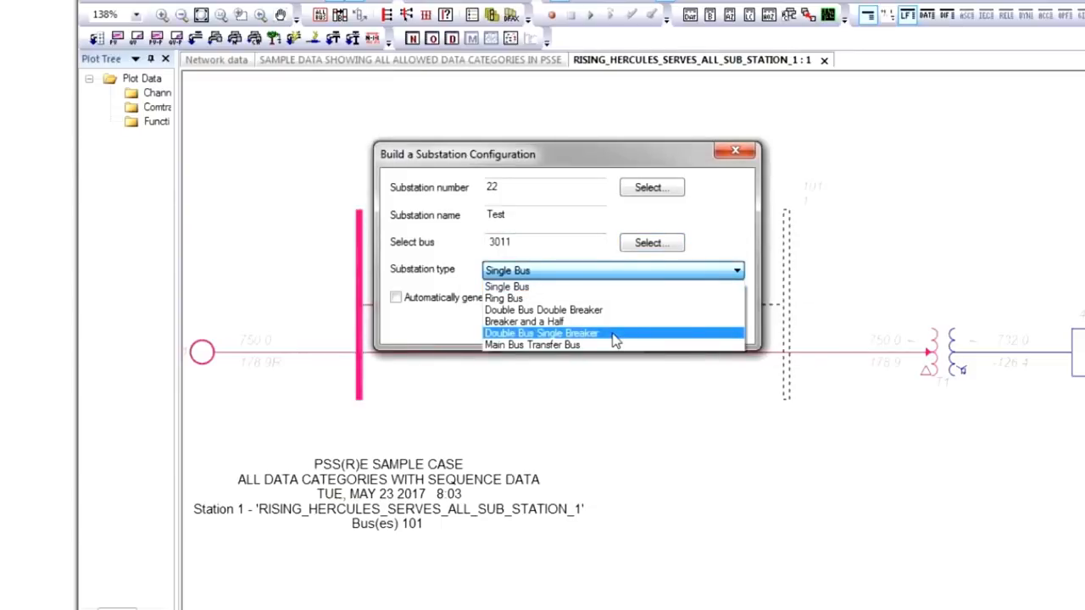
click(524, 322)
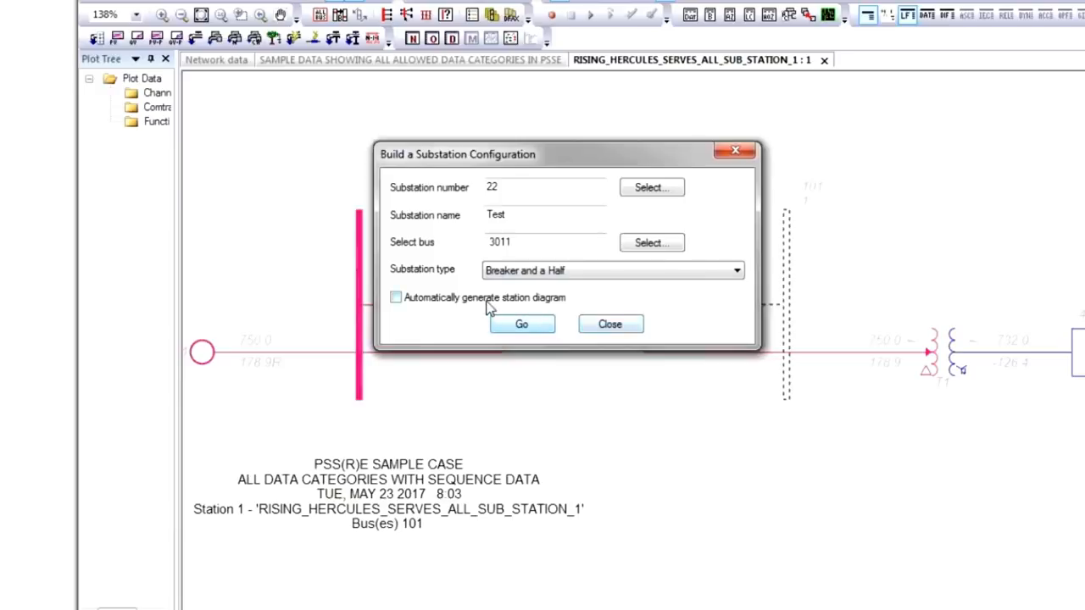
click(395, 299)
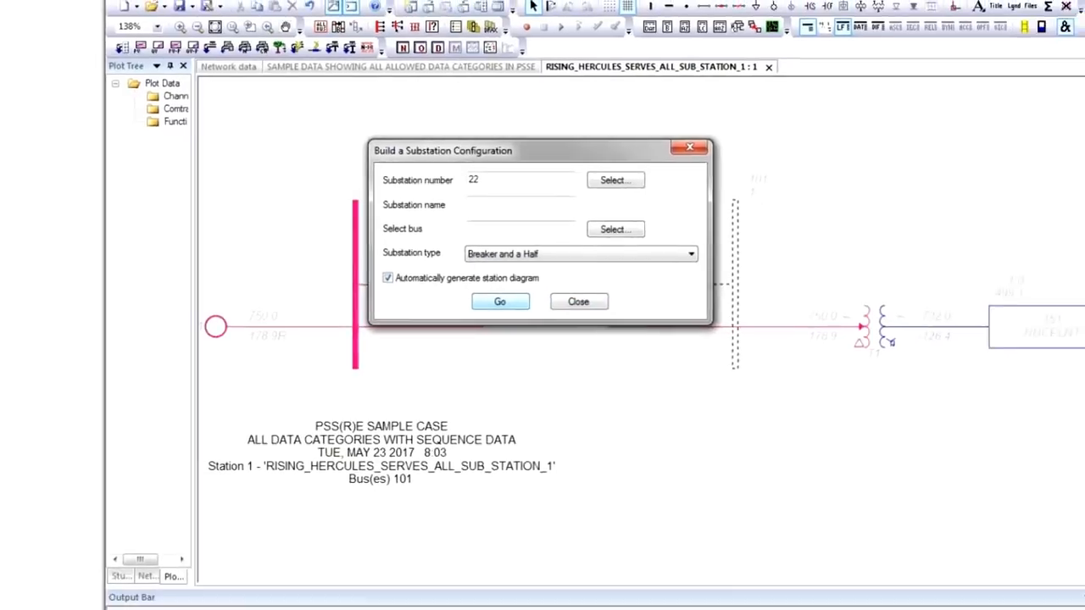
click(499, 302)
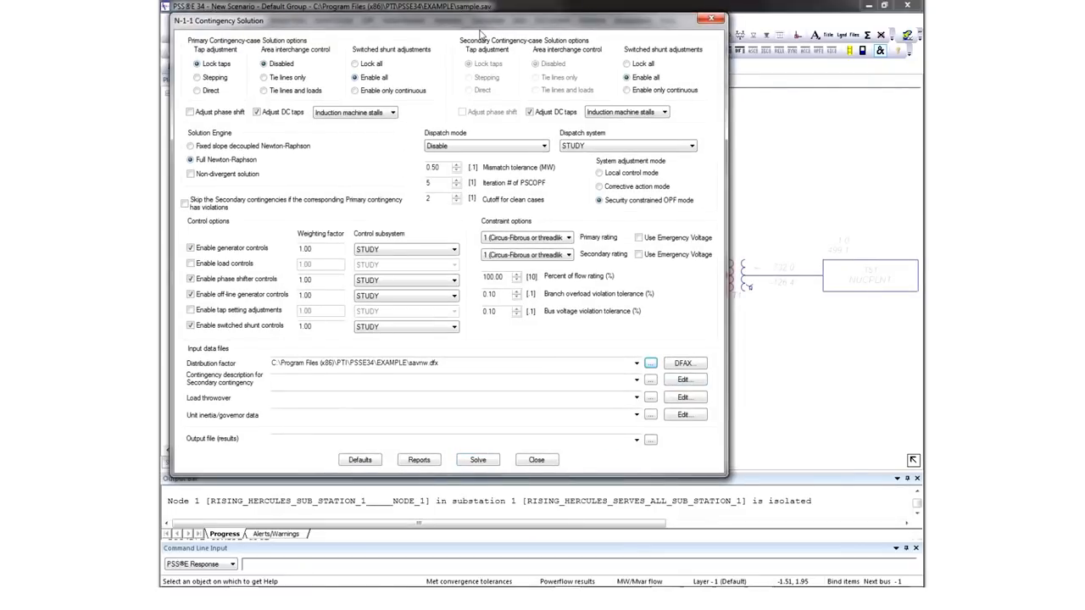
drag(482, 34, 525, 48)
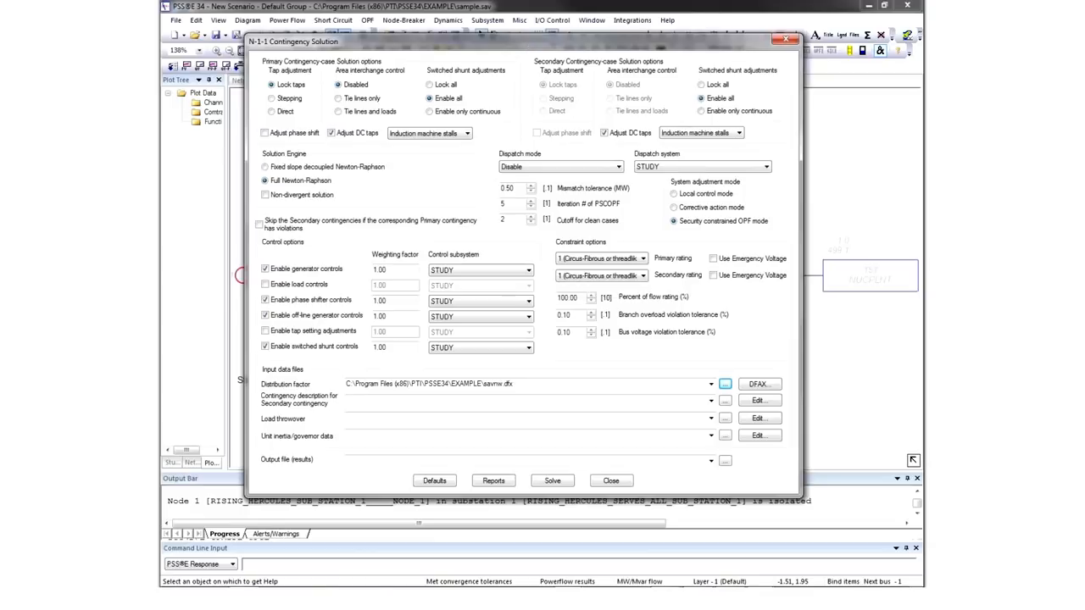
click(611, 482)
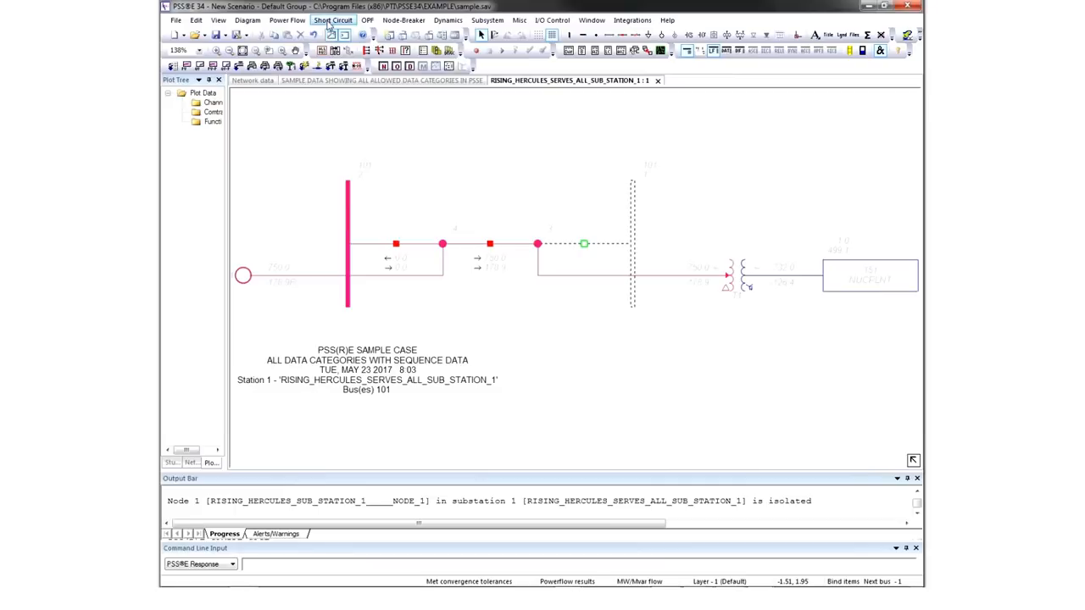
- Browse the Short Circuit menu's ANSI and IEC 60909 fault calculation entries
click(332, 20)
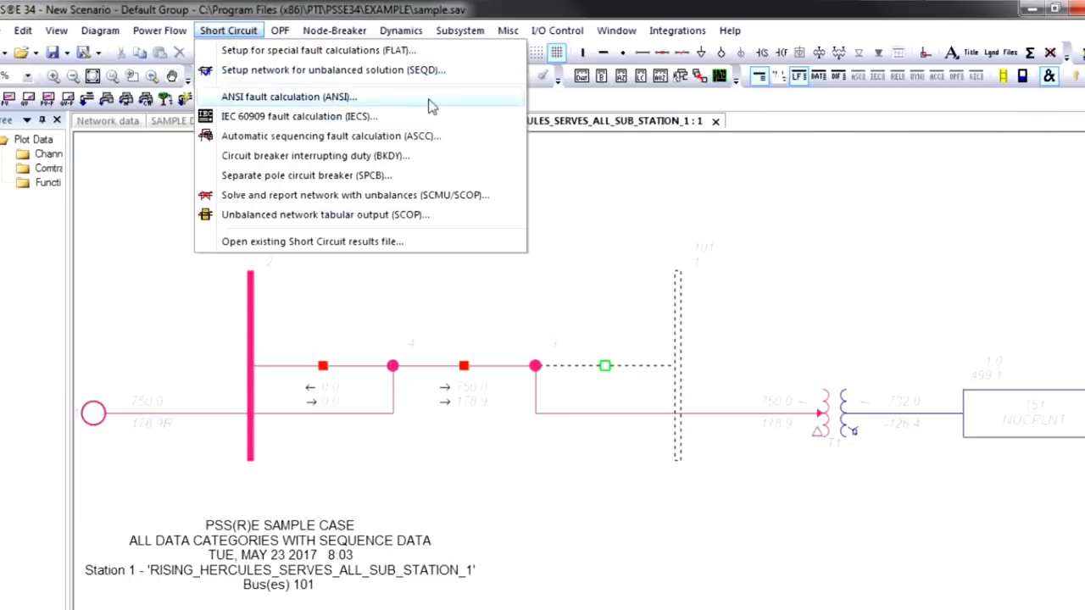
mouse_move(428, 97)
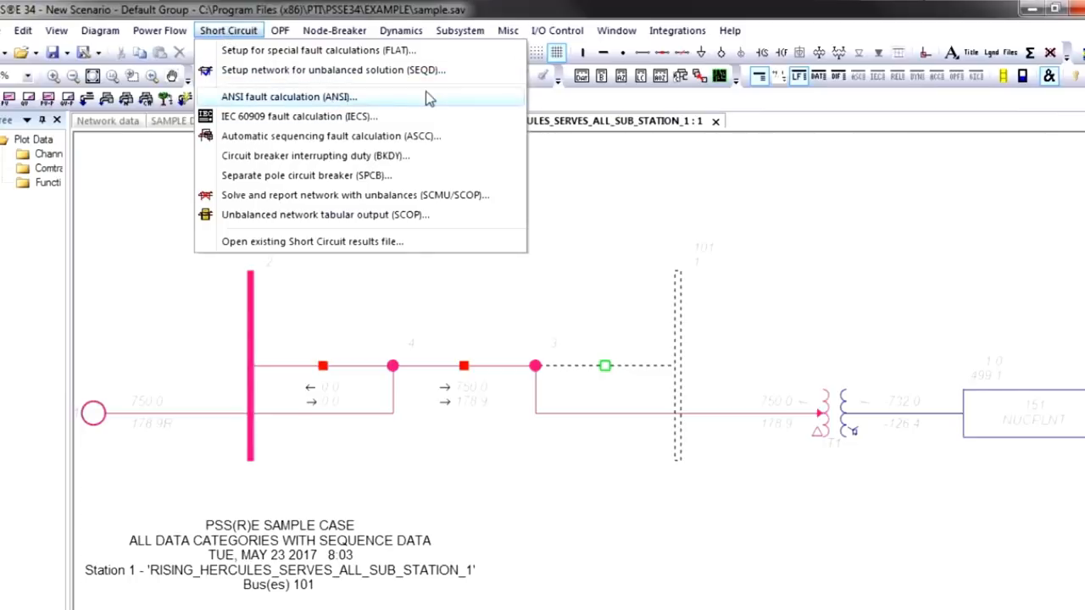
mouse_move(381, 115)
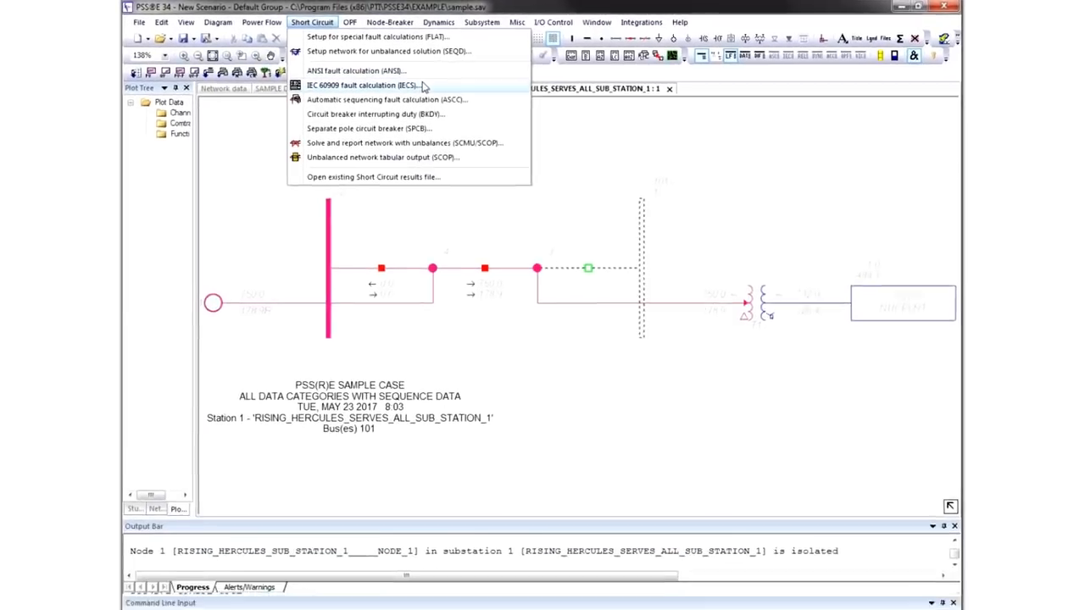
- View the OPF data tables, including the Quadratic Cost Tables, before starting a new empty study
click(366, 20)
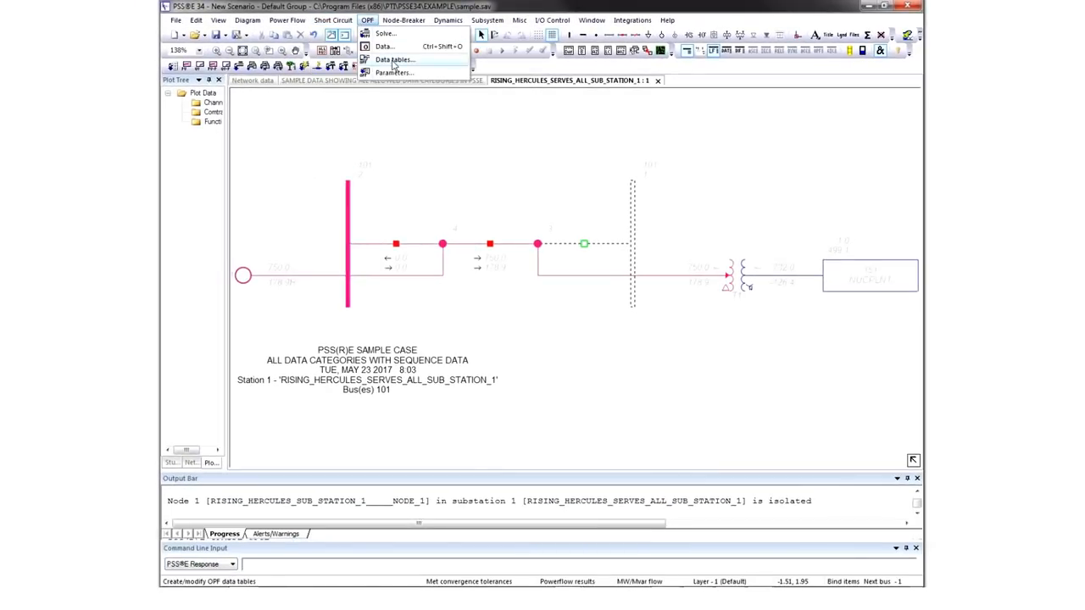
click(534, 327)
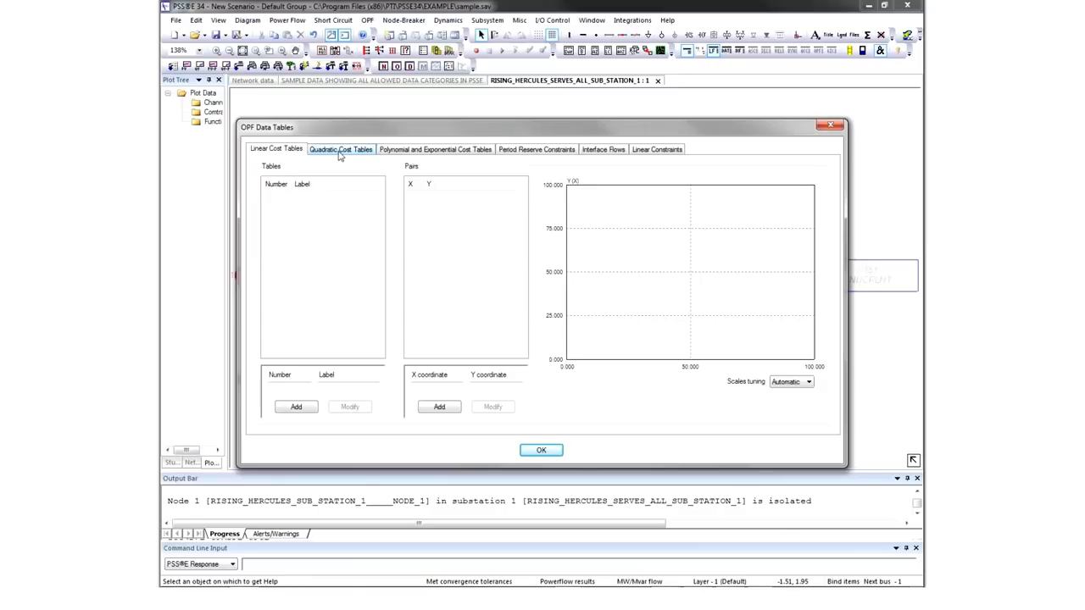
click(540, 451)
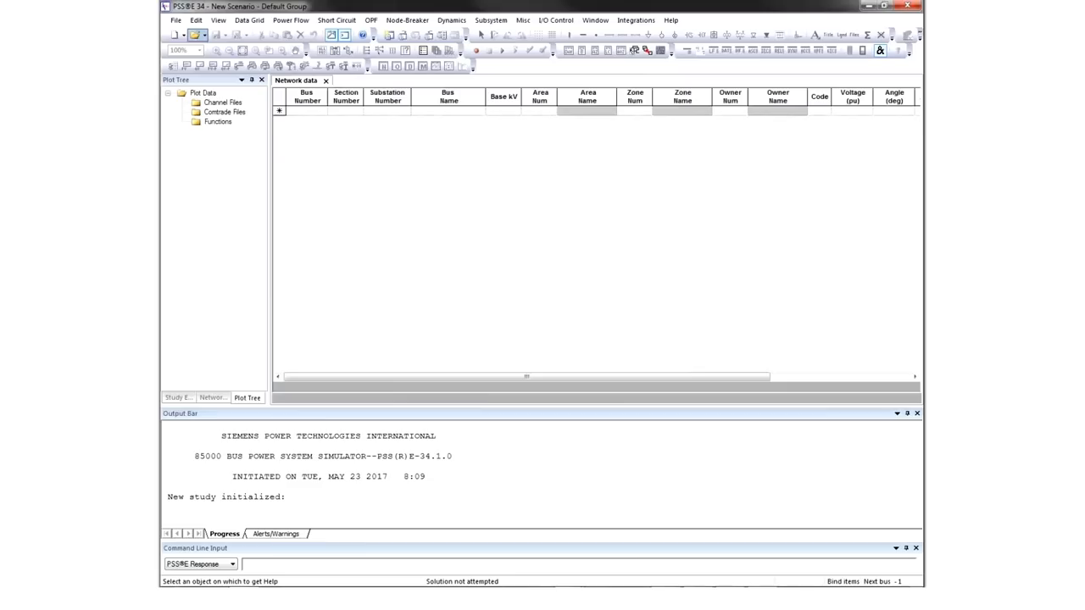
- Load the saved case and restore the savnw.snp dynamics snapshot to list the machine models
click(197, 34)
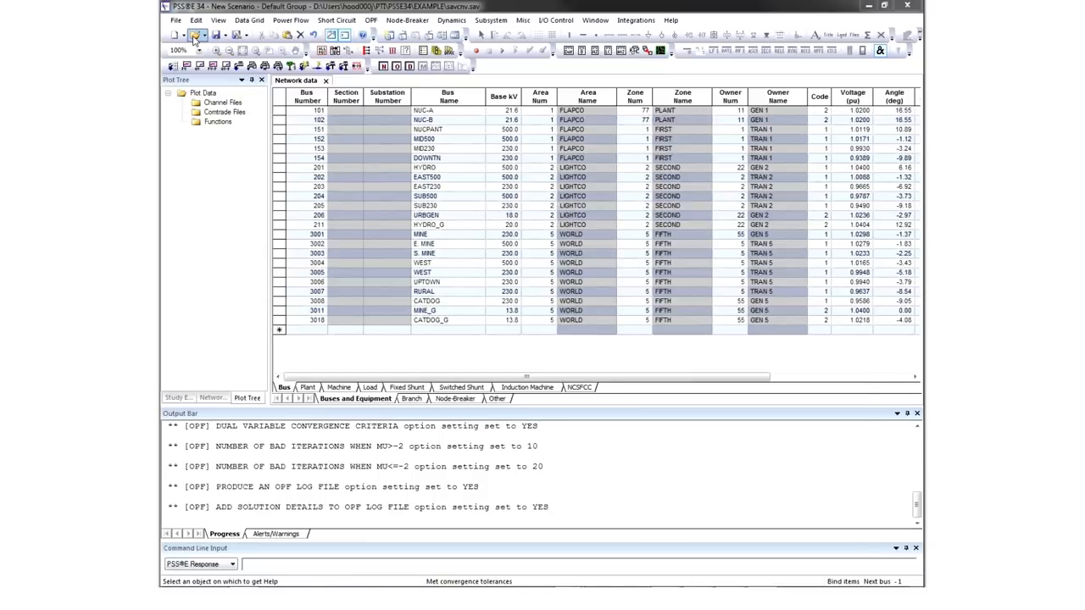
click(196, 34)
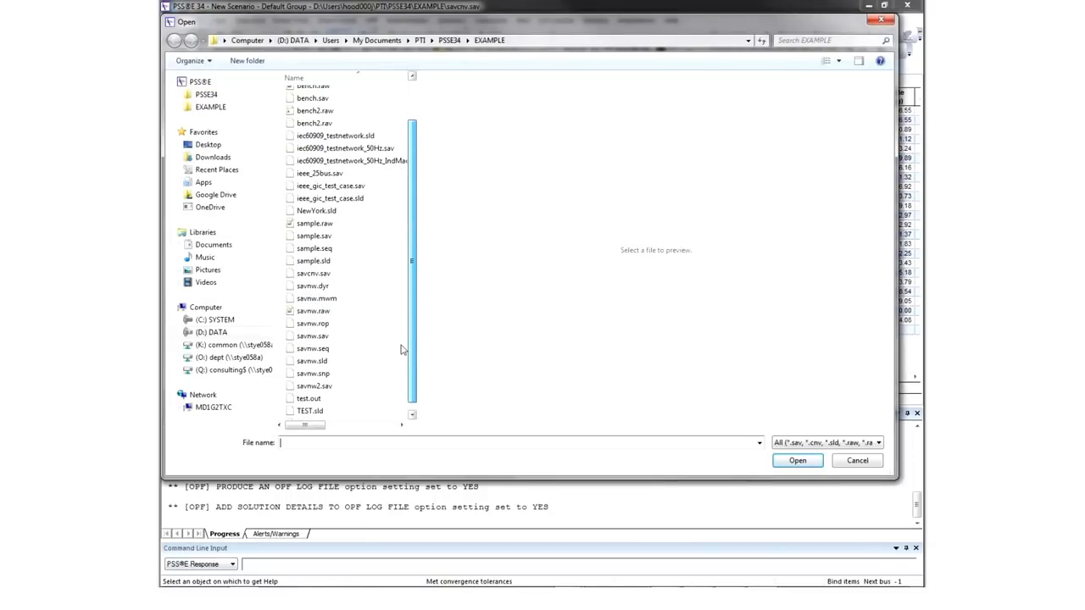
click(797, 462)
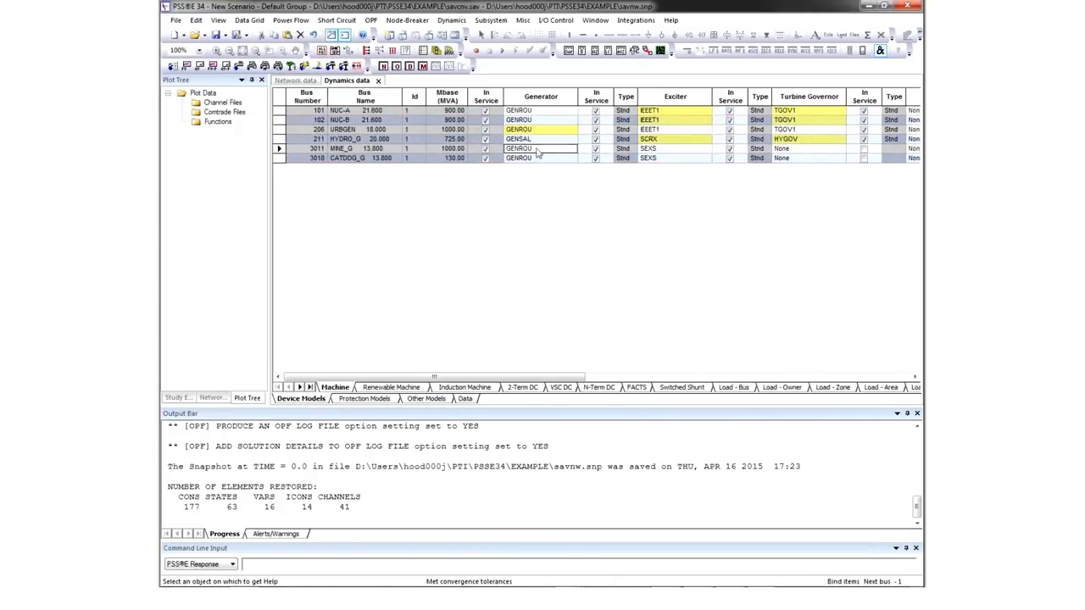
- Review the GENROU machine model's CONs in Edit Model Parameters, then bring MODELS.pdf forward
double_click(519, 150)
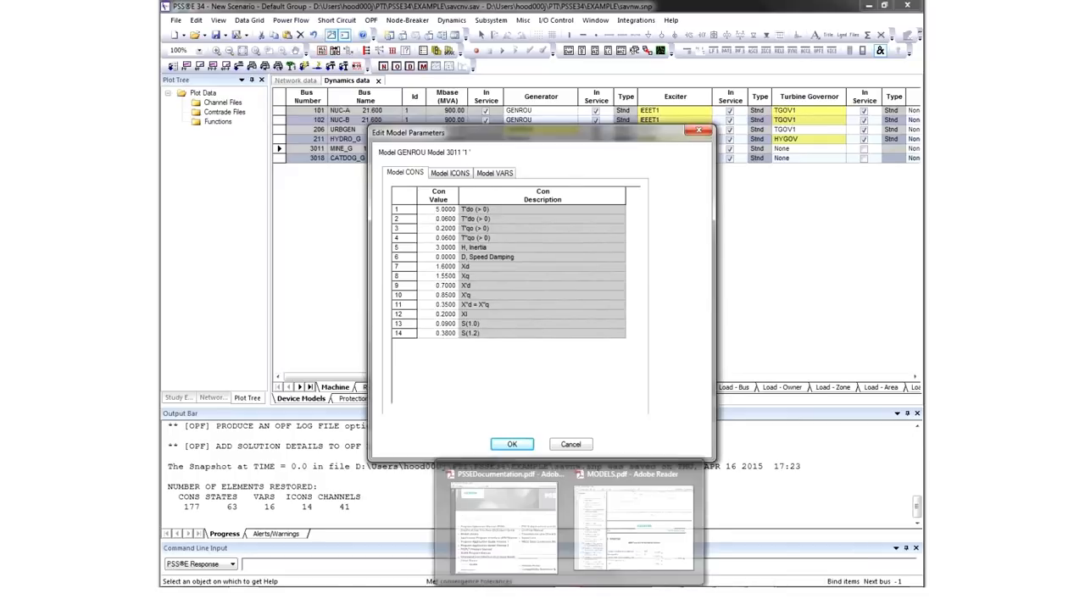
click(634, 525)
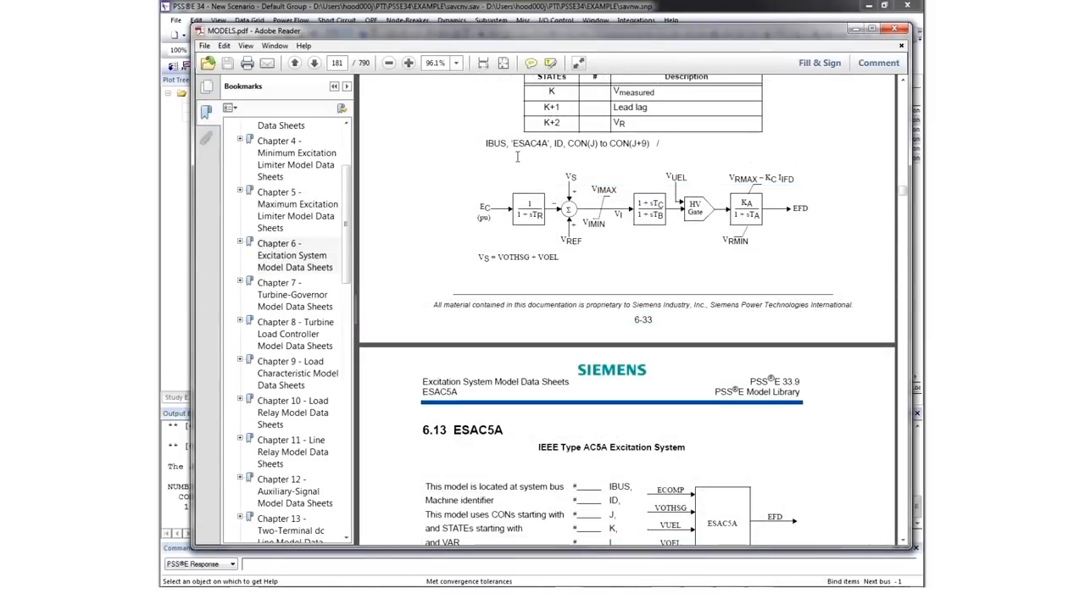
mouse_move(784, 278)
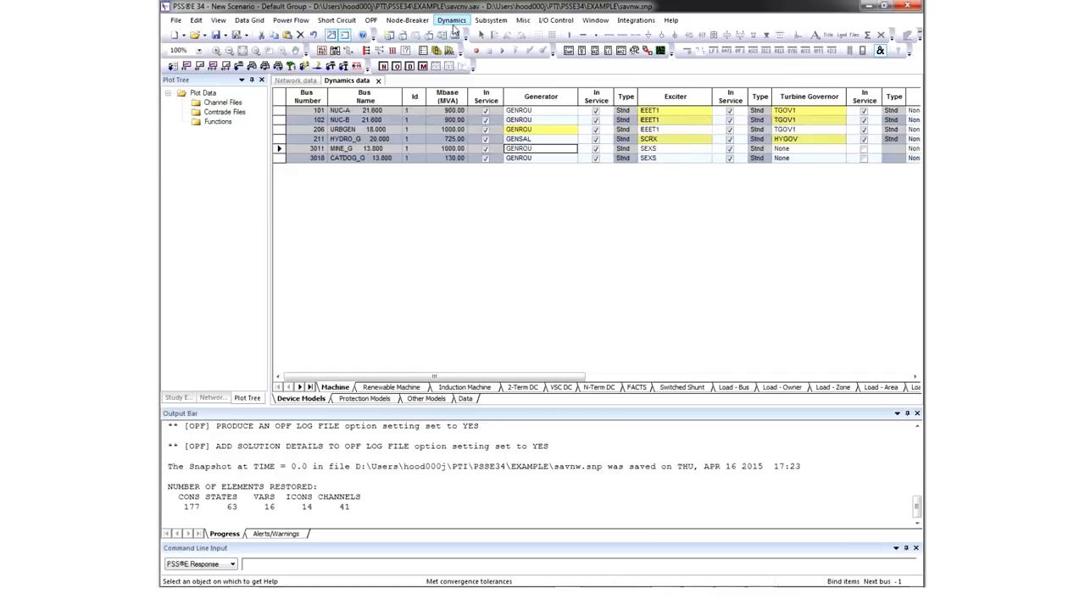
- Initialize the dynamic simulation with channel output to test2.out on the desktop and run to 1 second
click(451, 20)
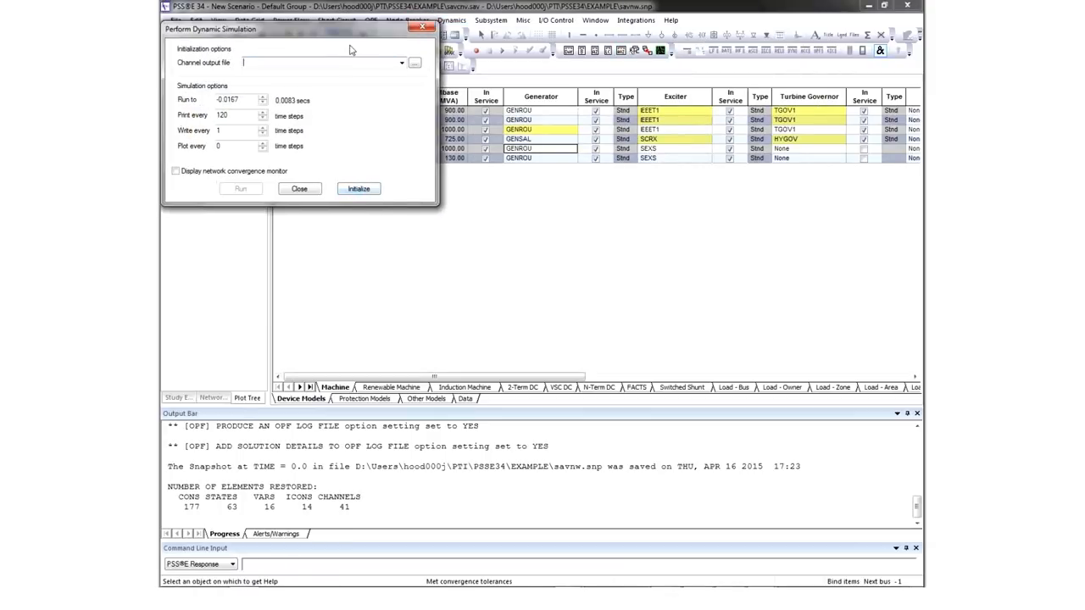
click(360, 189)
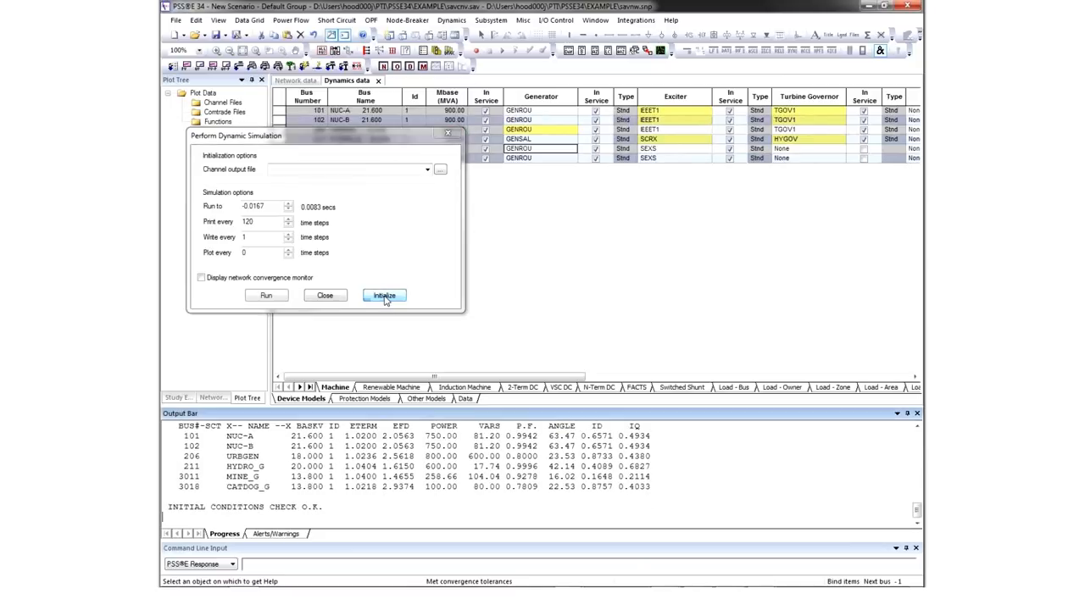
click(384, 295)
text(1)
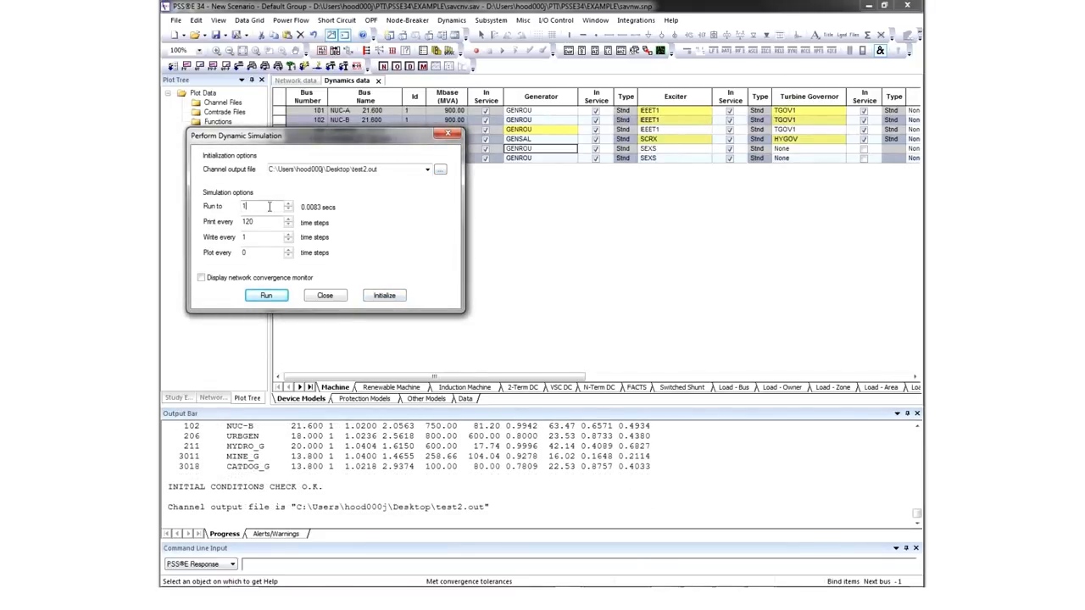
click(266, 295)
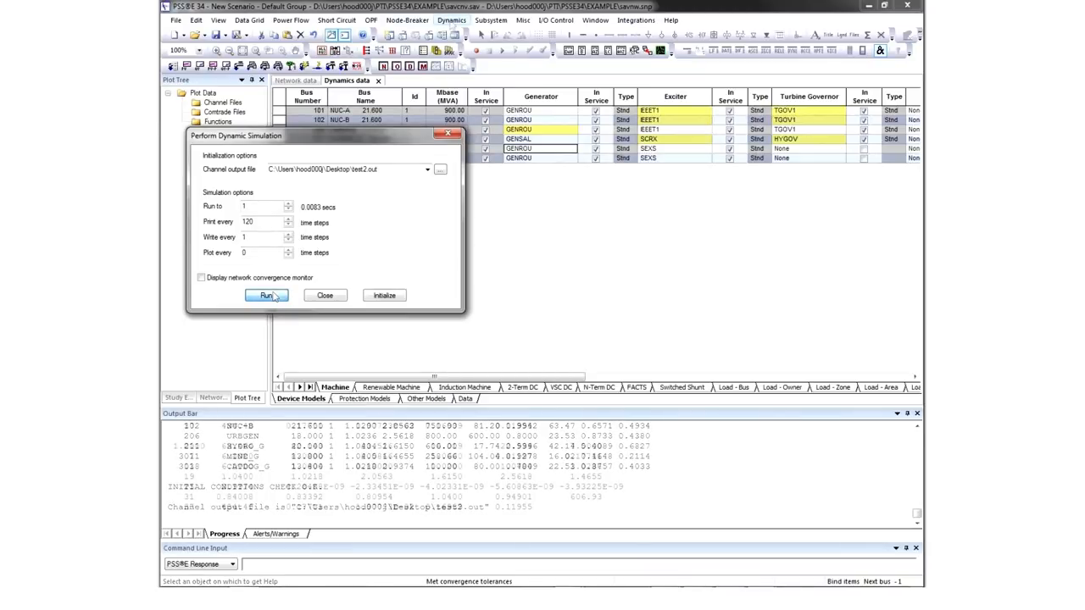
click(451, 21)
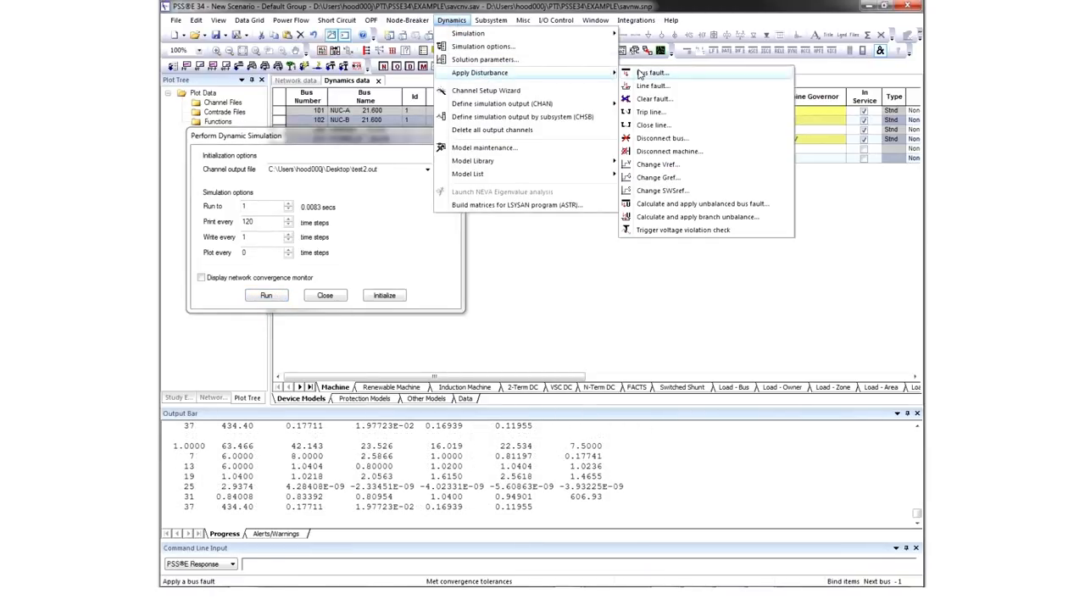
- Apply a bus fault at bus 101 NUC-A
click(653, 73)
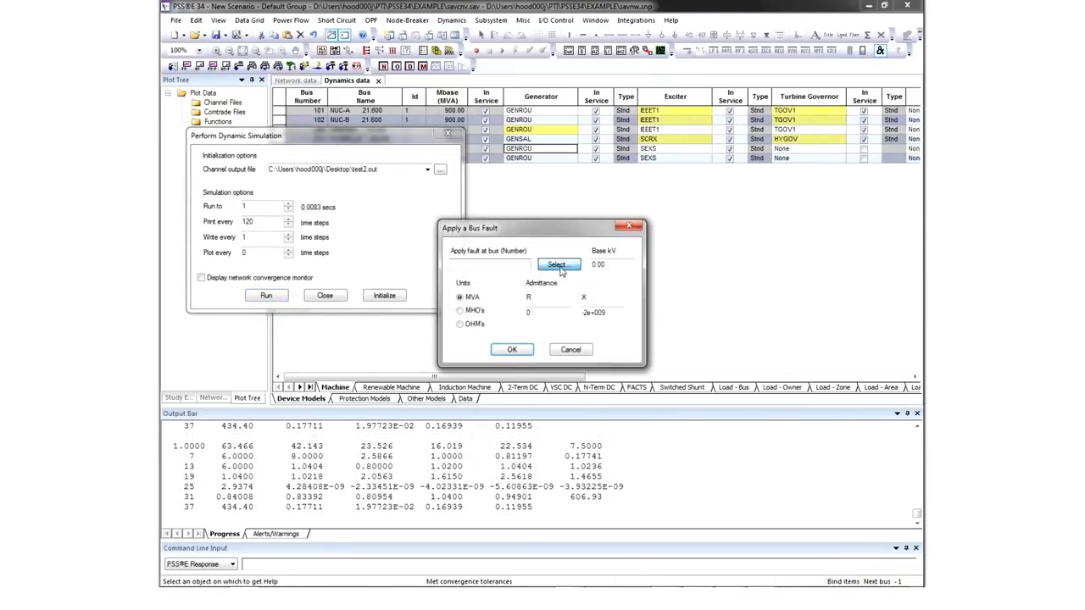
click(558, 265)
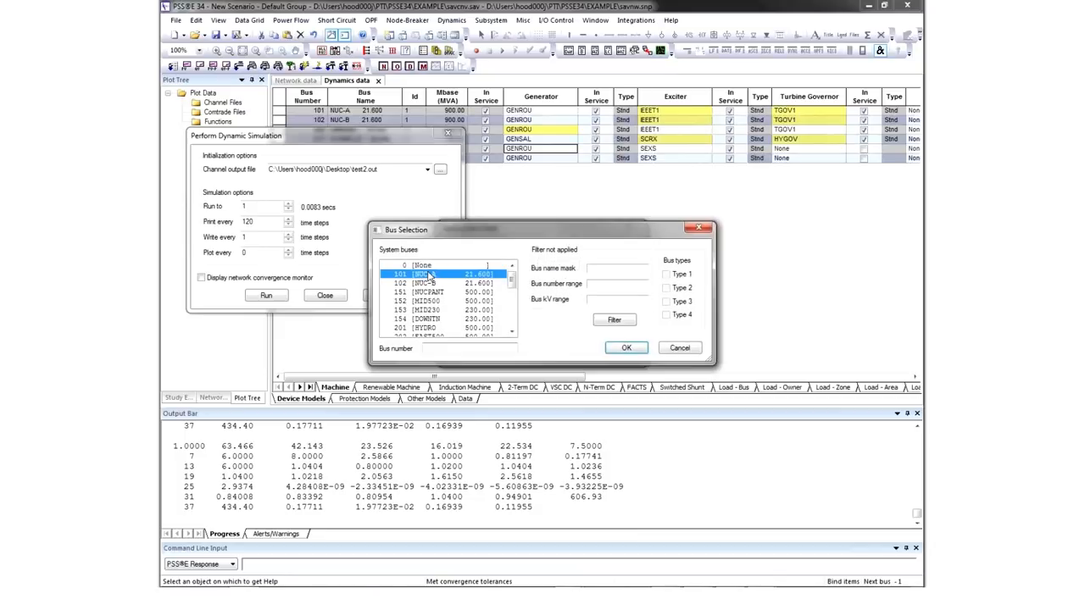
click(627, 348)
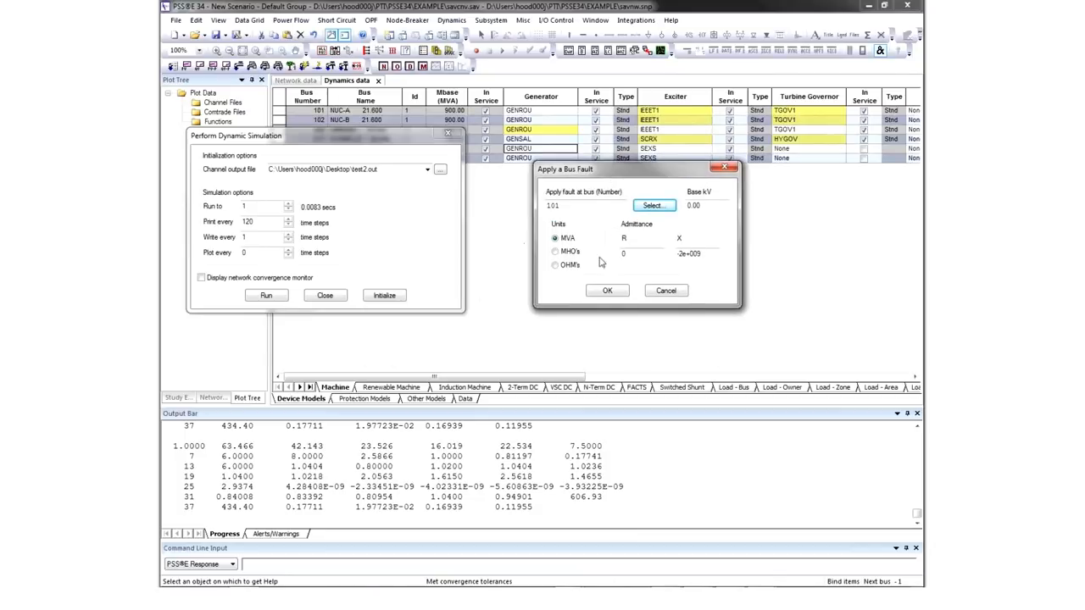
click(607, 290)
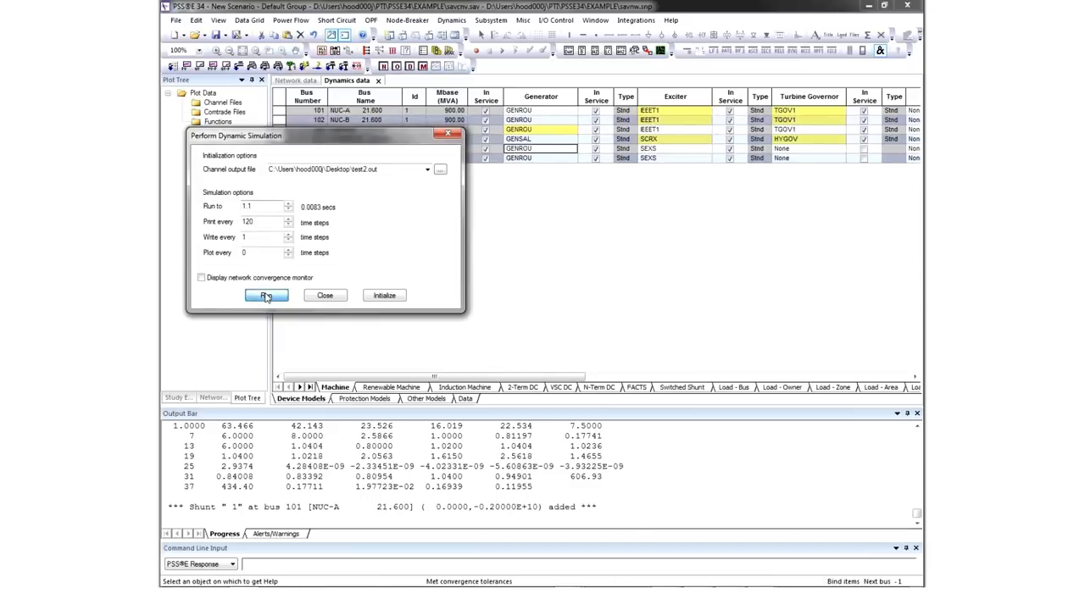
- Run the faulted simulation to 1.1 seconds, then clear the bus 101 fault
click(266, 295)
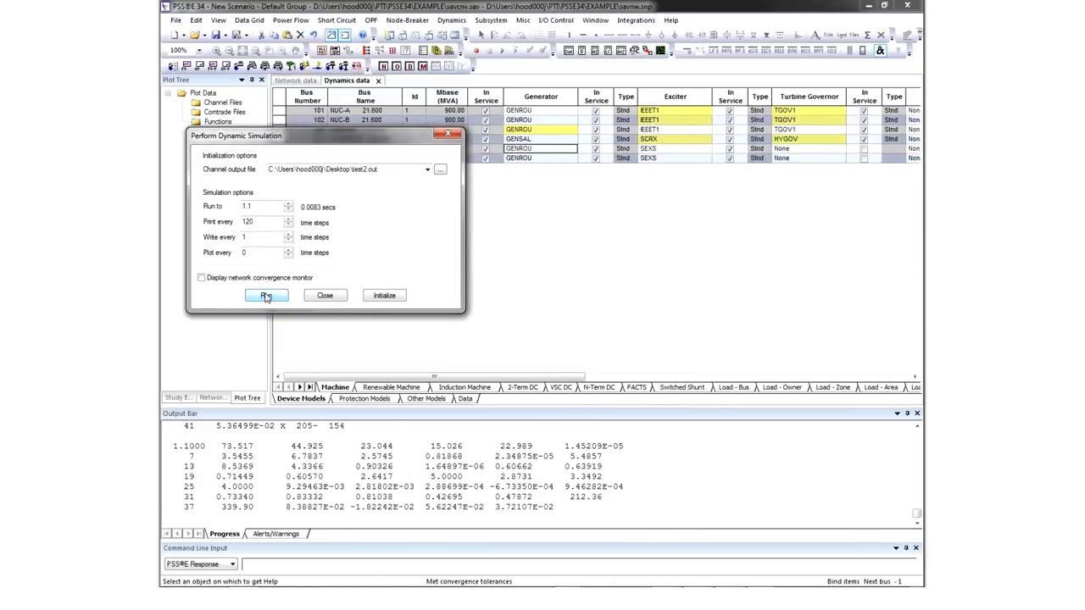
click(451, 20)
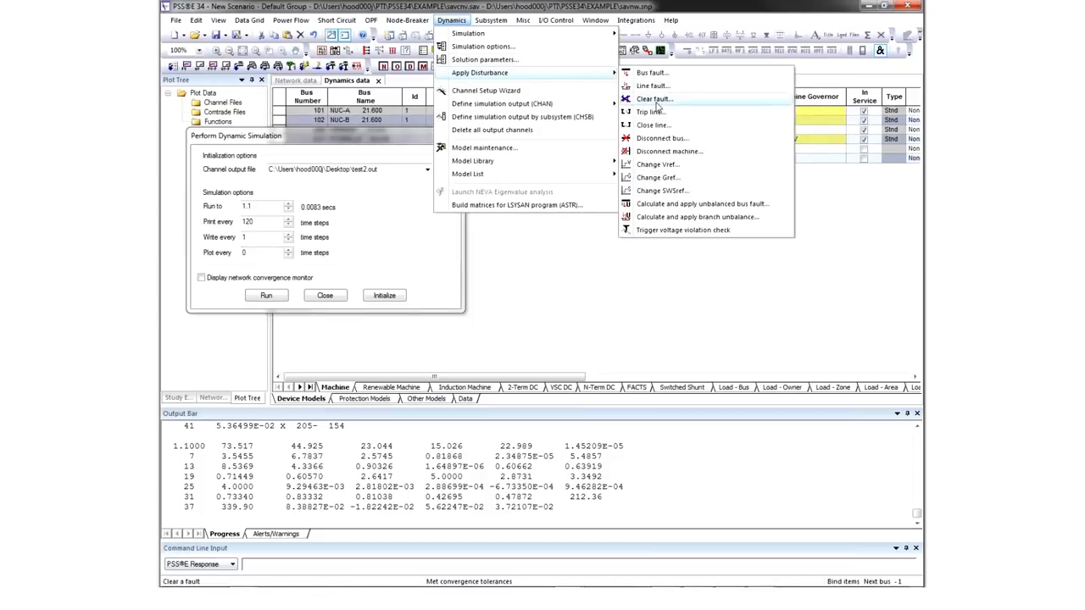
click(654, 98)
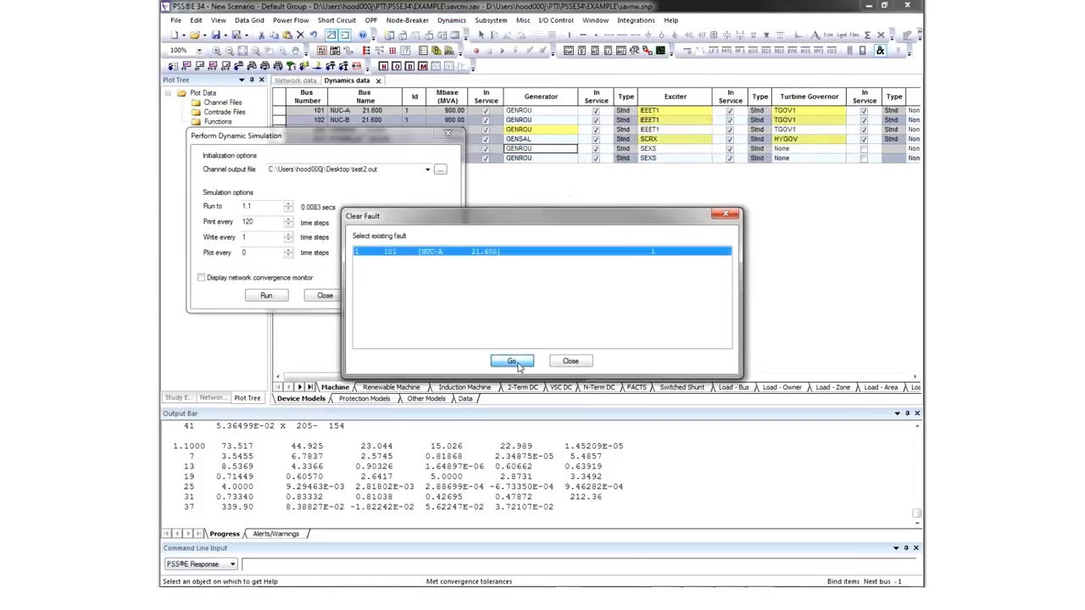
click(512, 359)
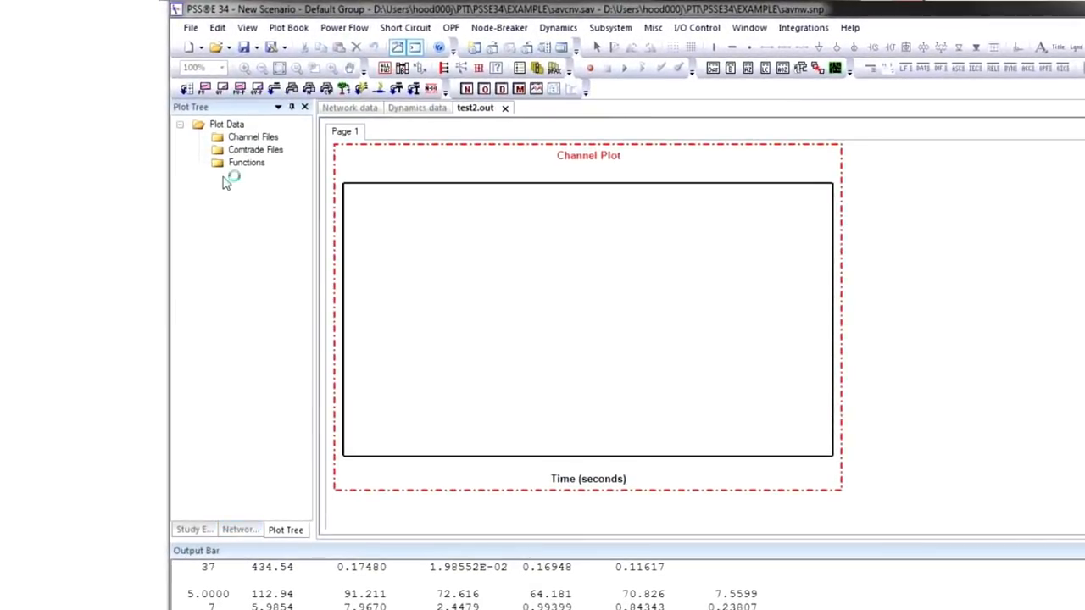
- Plot the test2 machine angle channels 1–4 (NUC-A and the other machines) on page 1
click(217, 136)
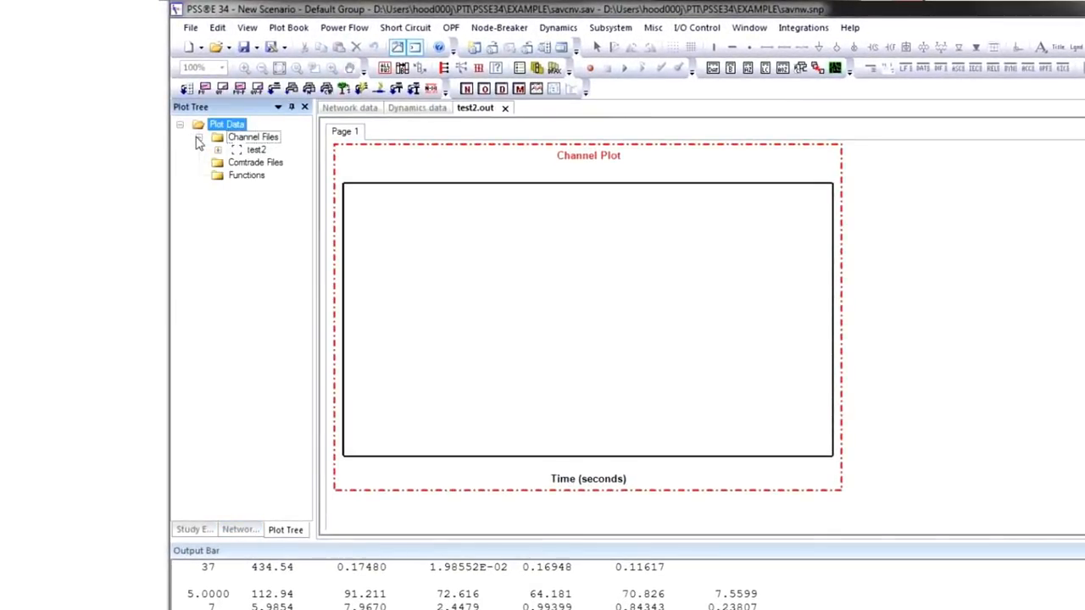
click(217, 149)
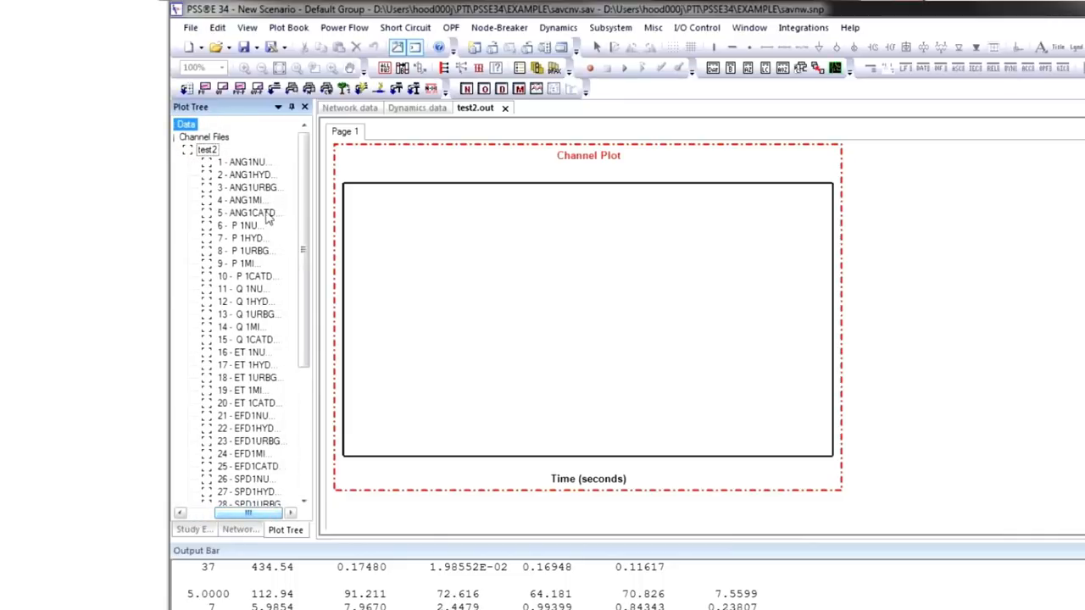
click(246, 163)
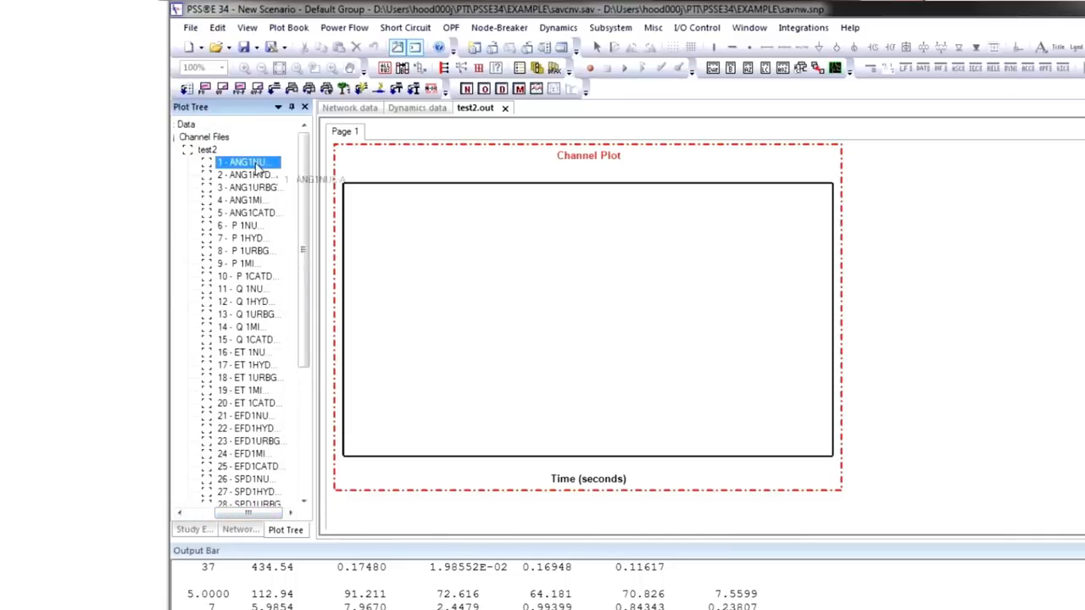
double_click(244, 163)
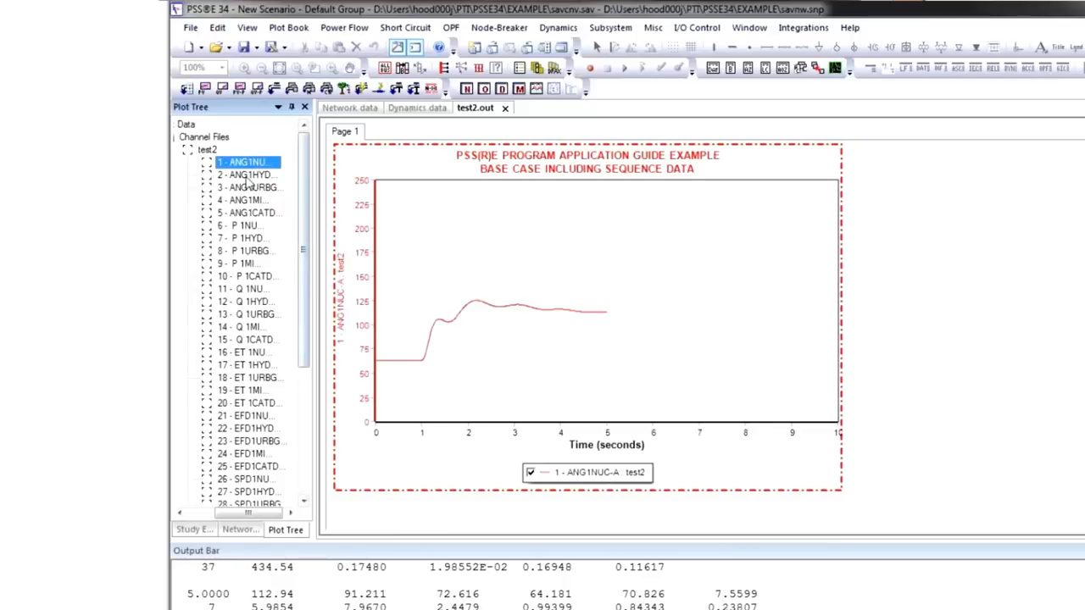
click(246, 200)
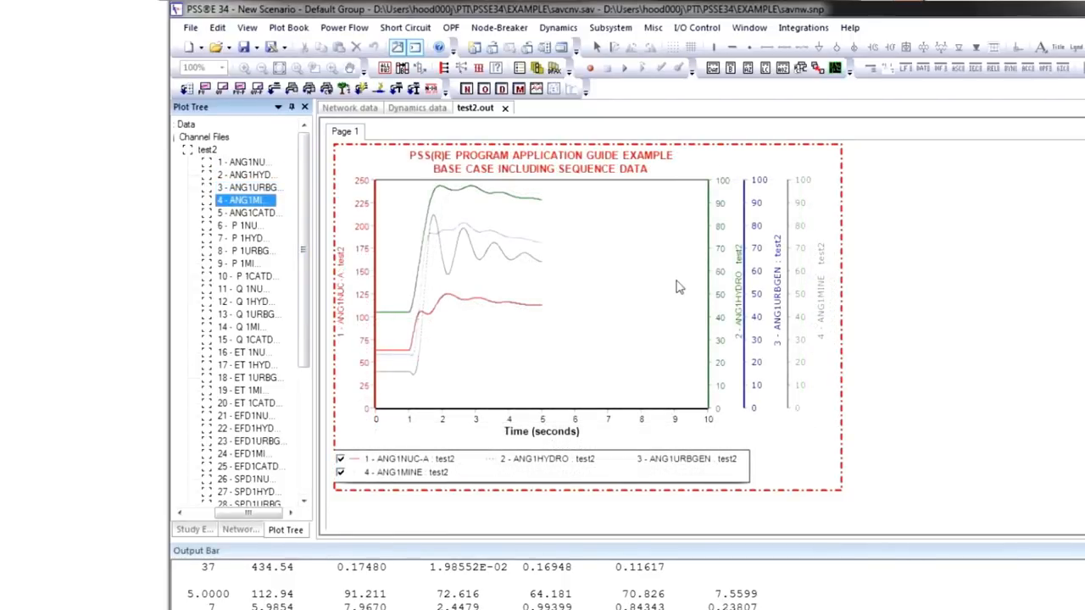
- Add page 2 and plot the NUC-A, HYDRO and URBGEN terminal voltage channels 16–18 on it
click(288, 27)
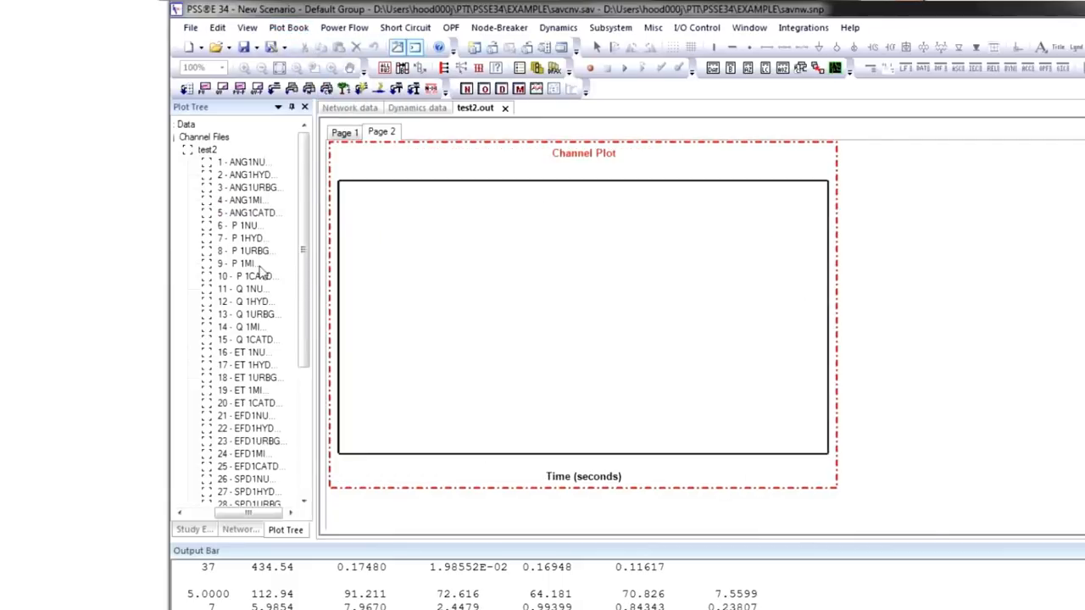
scroll(down, 3)
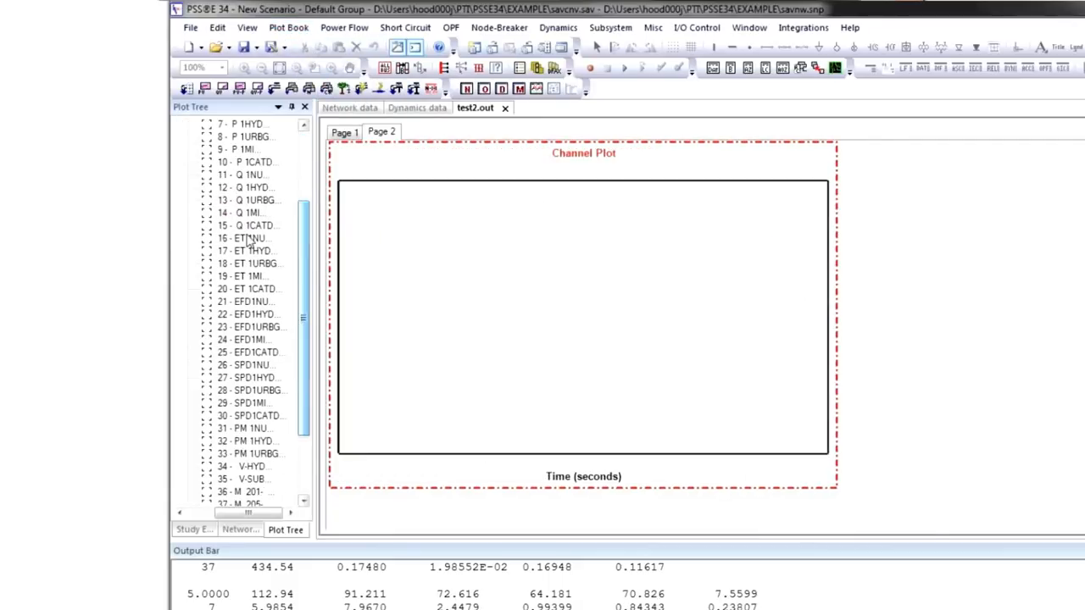
click(245, 237)
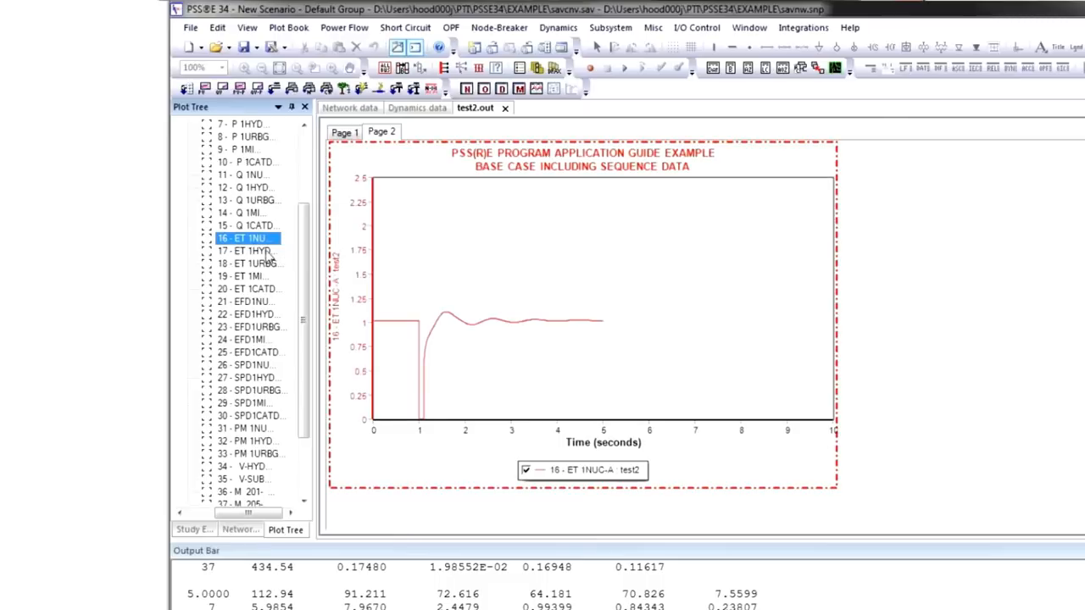
click(246, 251)
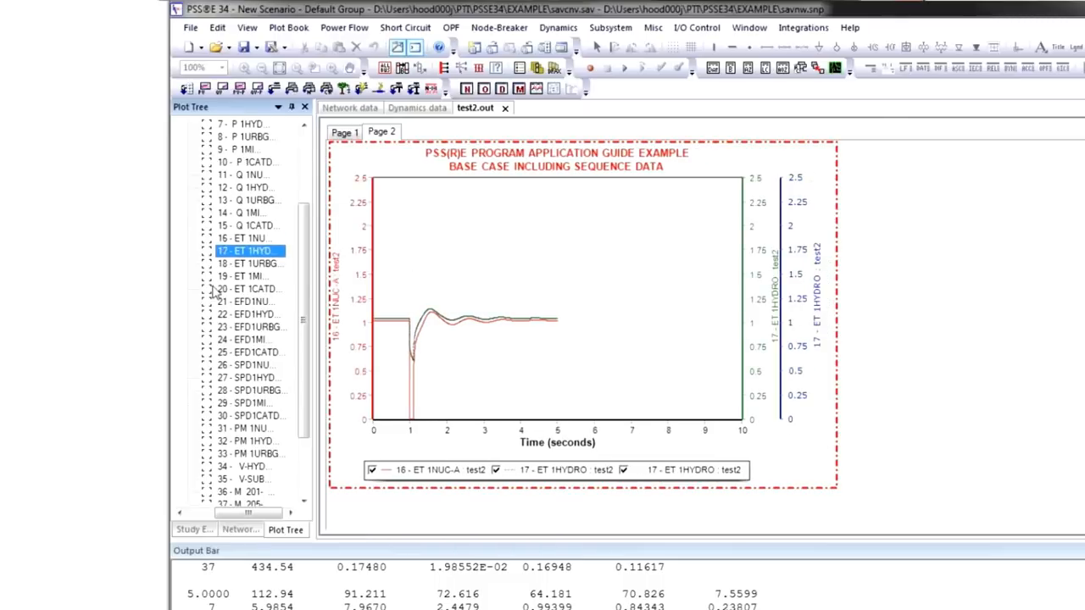
click(246, 264)
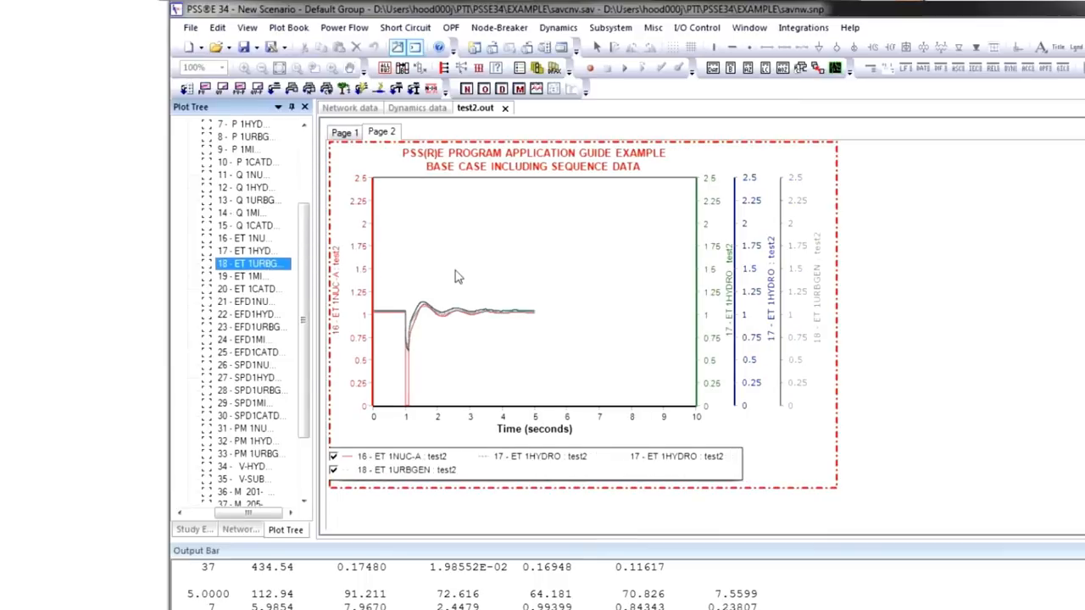
mouse_move(441, 282)
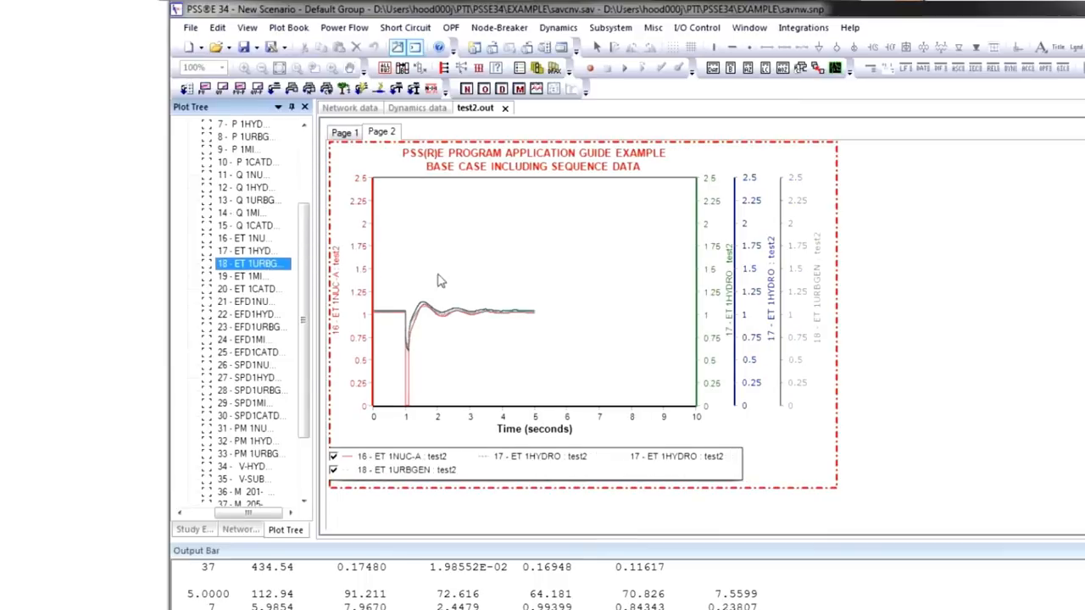
mouse_move(403, 364)
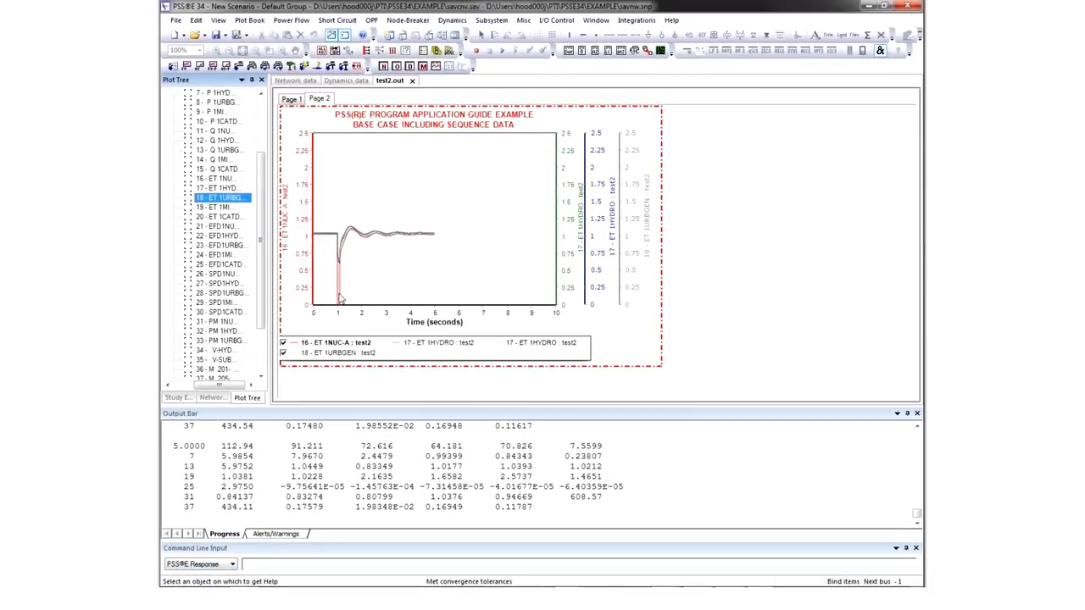
mouse_move(336, 312)
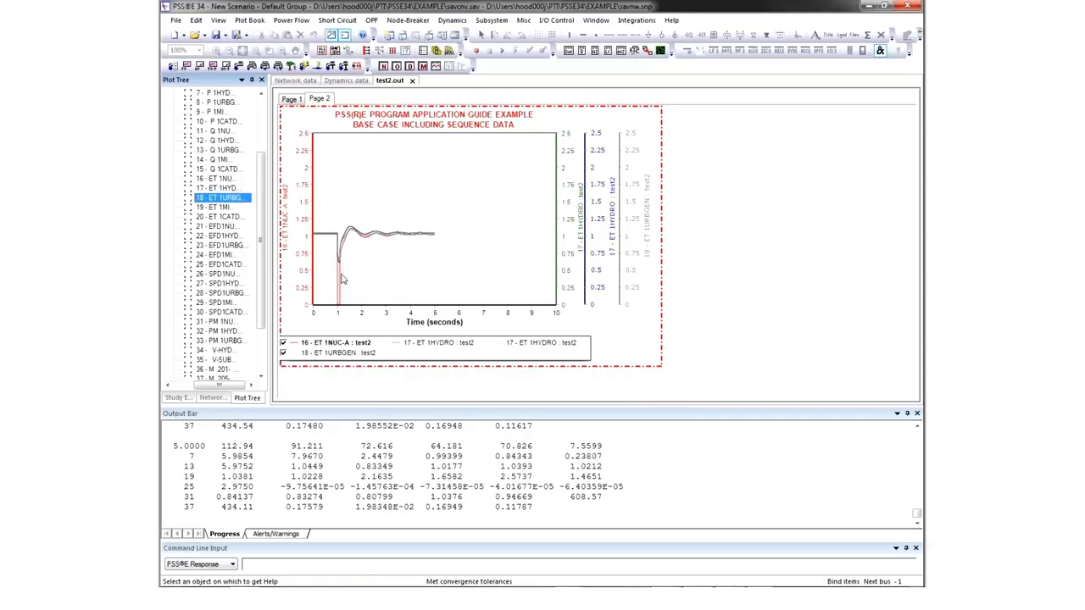
mouse_move(405, 237)
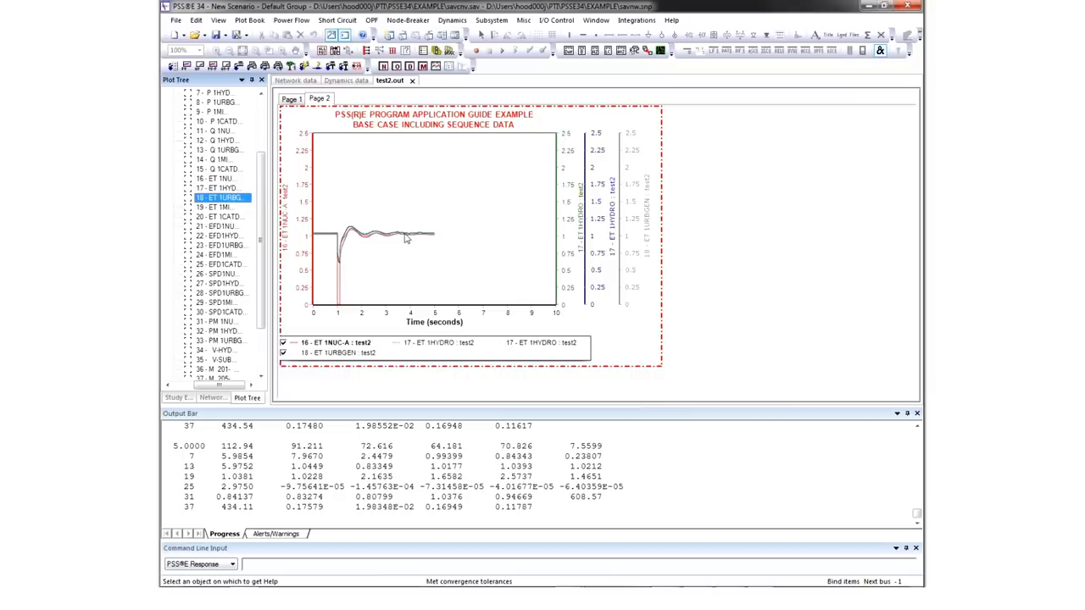